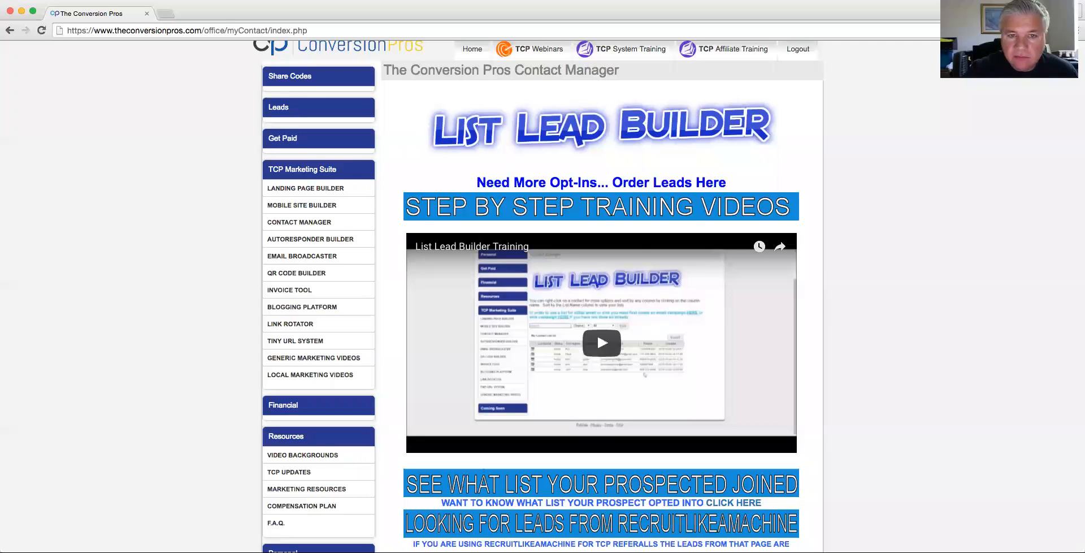
mouse_move(689, 78)
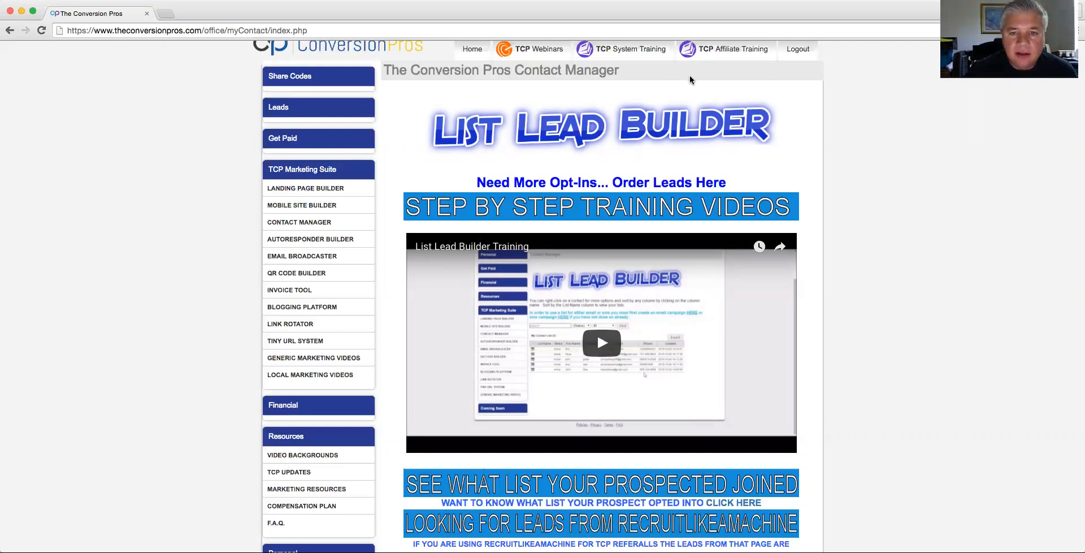
mouse_move(685, 85)
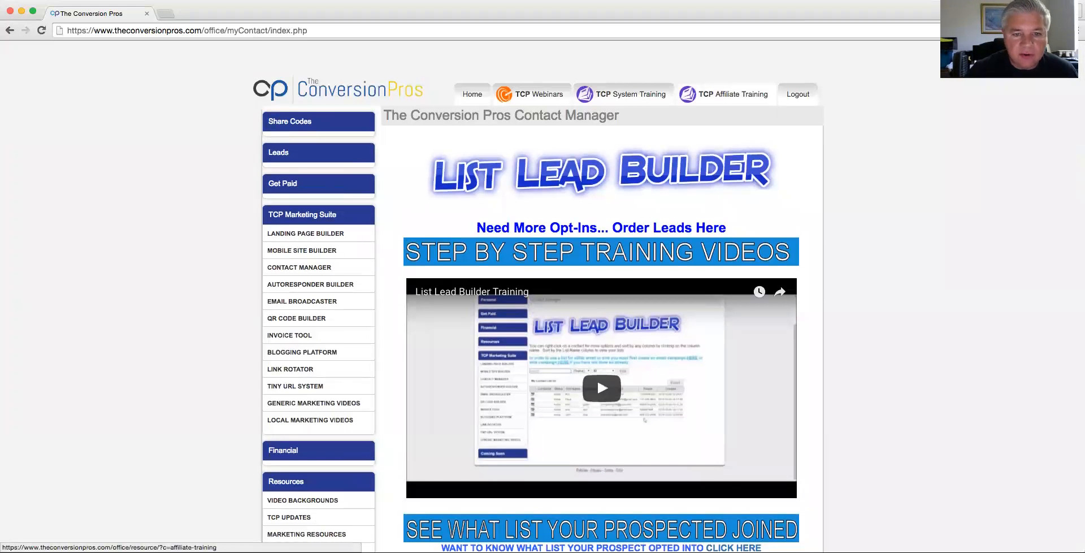
Scroll through the current back-office page before heading to the Tiny URL System.
scroll(down, 3)
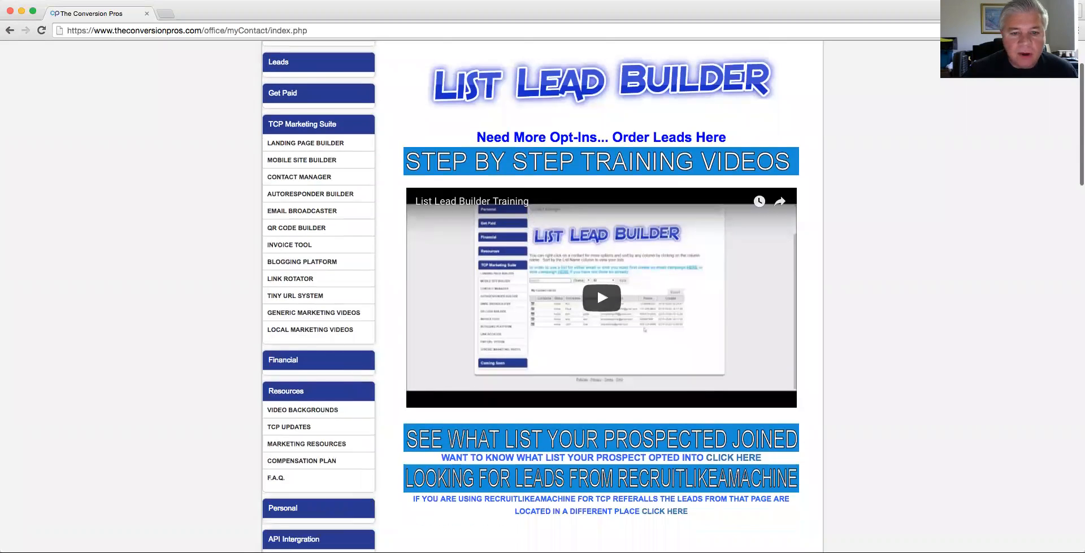
scroll(down, 3)
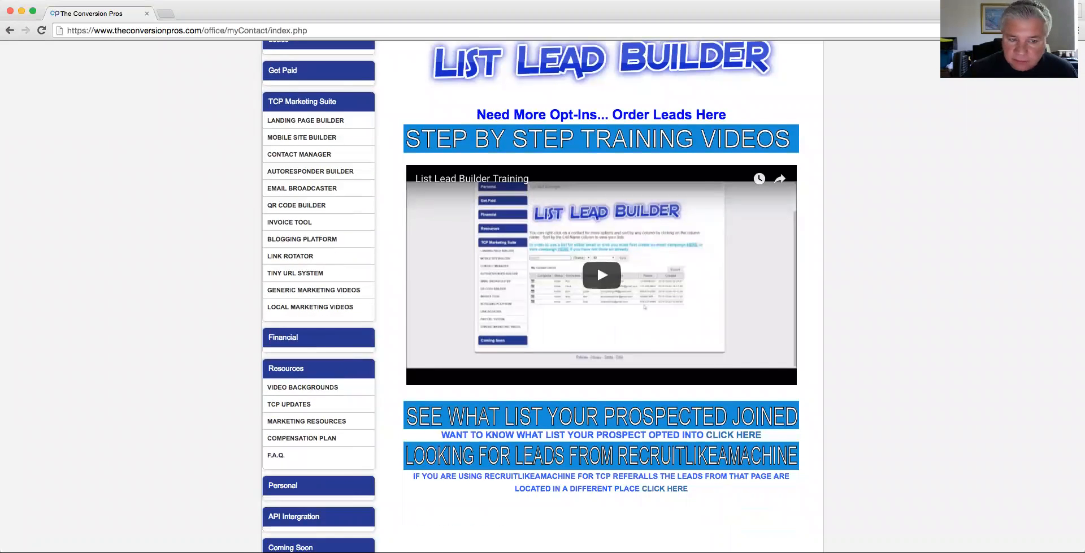
scroll(up, 3)
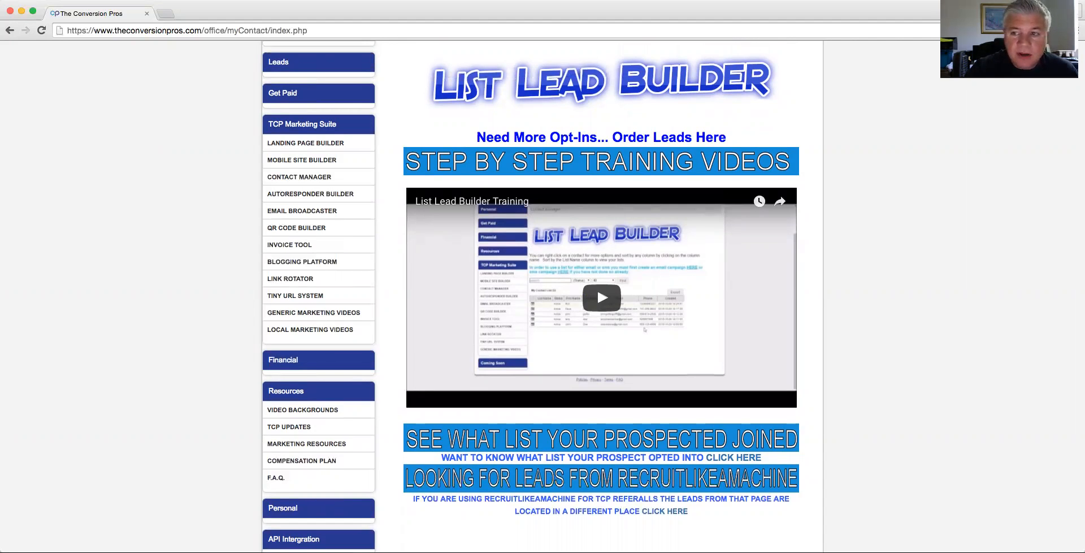
mouse_move(492, 208)
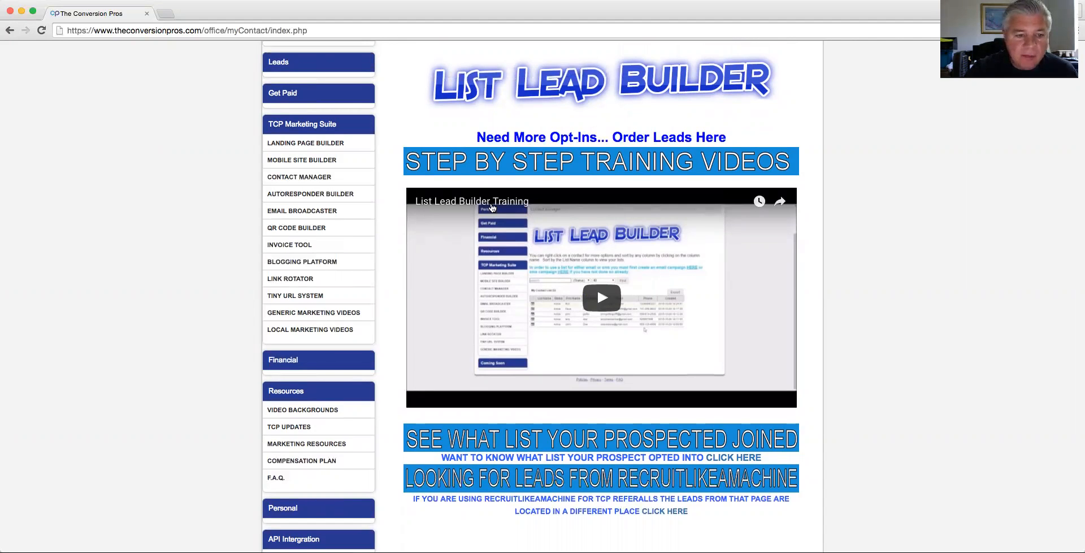
scroll(down, 3)
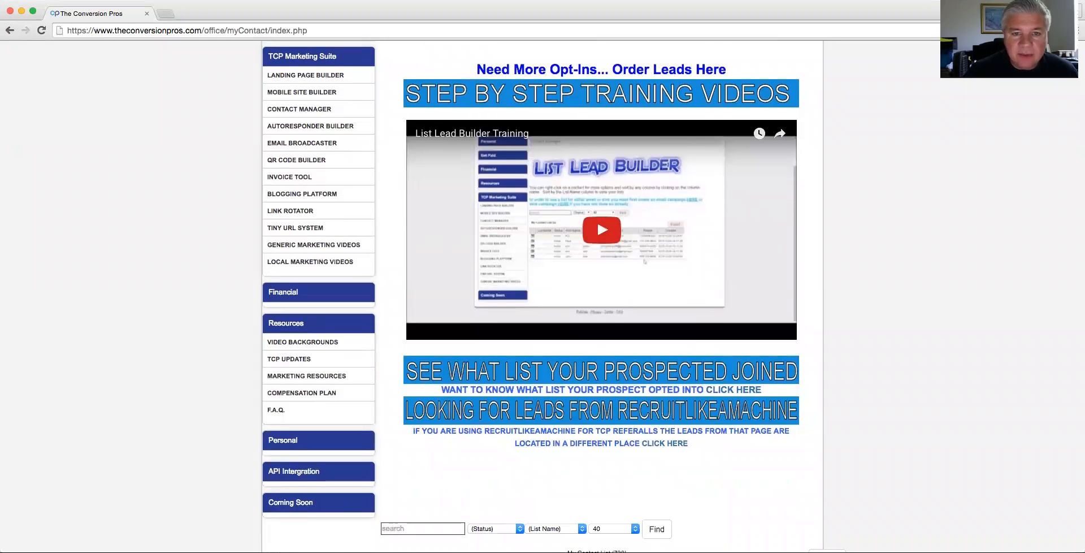
scroll(down, 3)
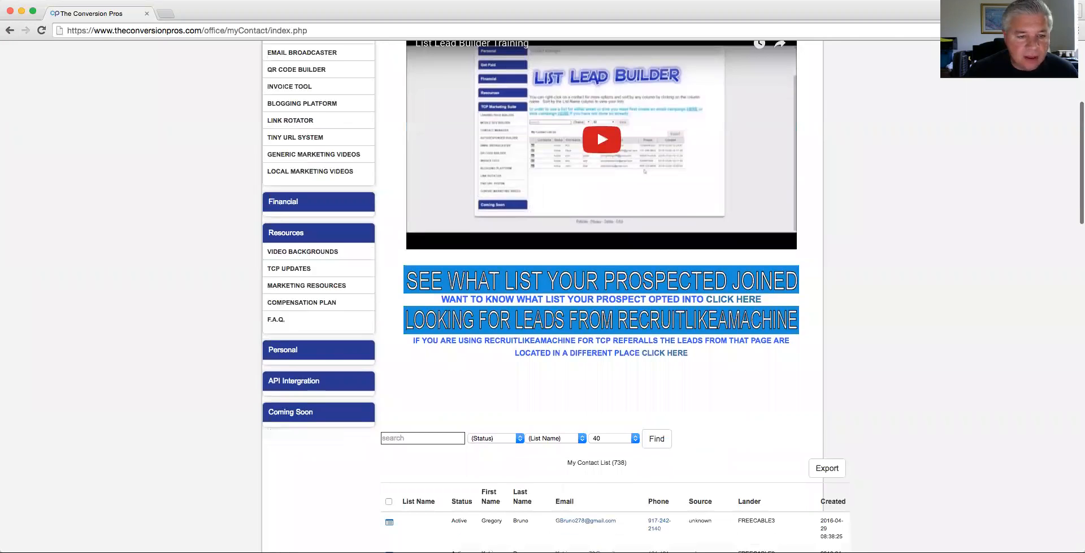
scroll(up, 3)
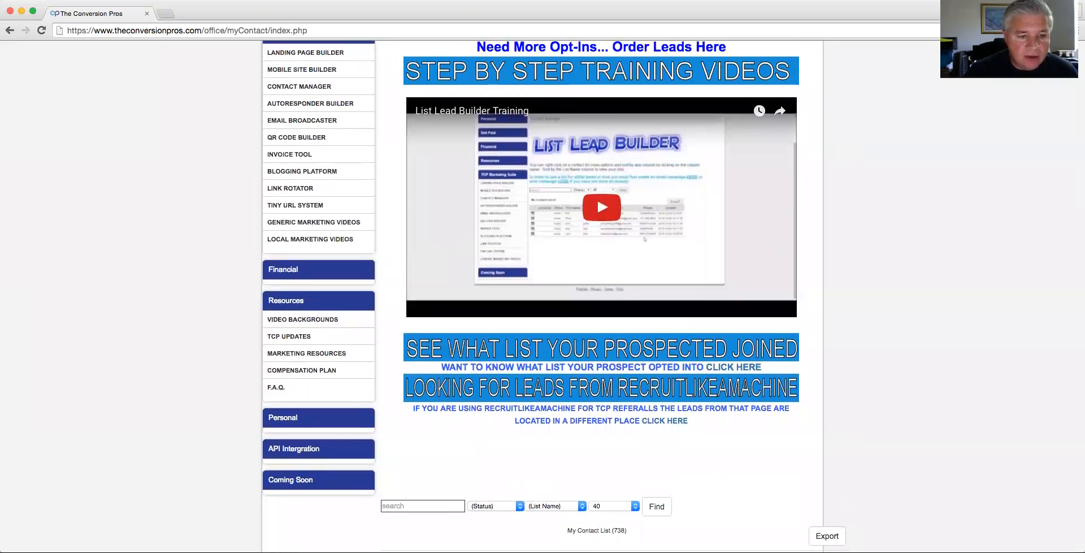
scroll(down, 3)
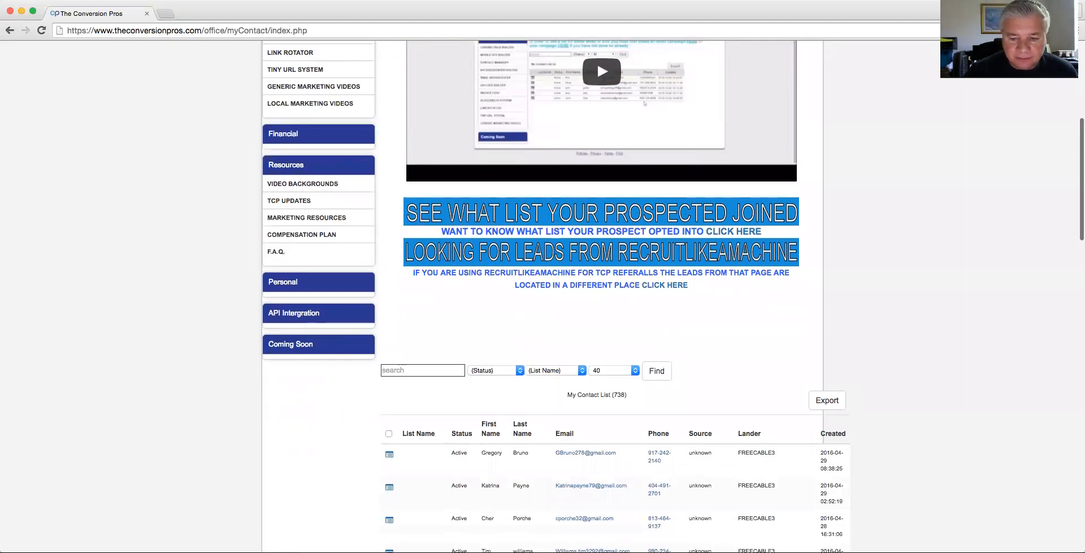
scroll(up, 3)
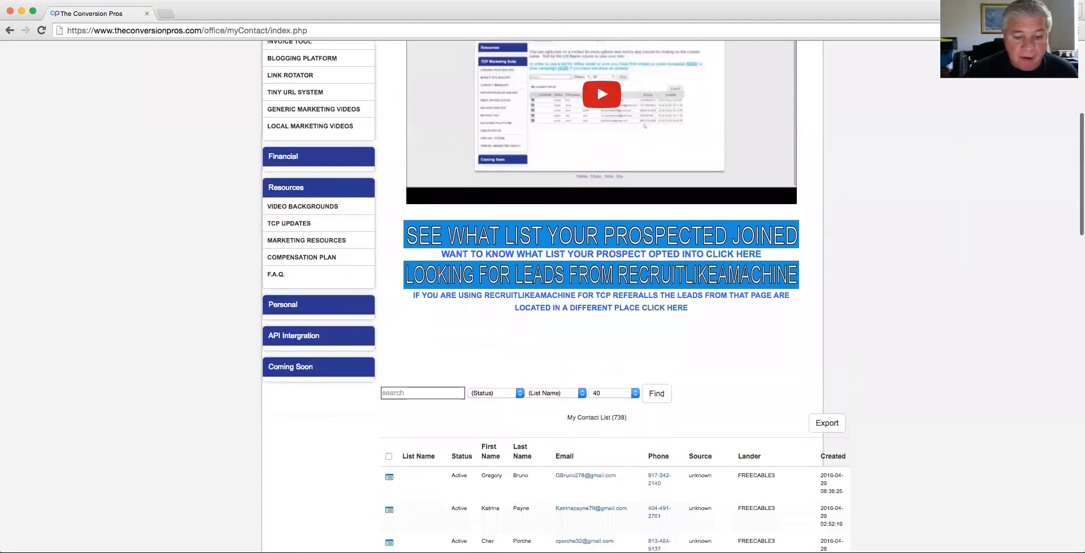
scroll(down, 3)
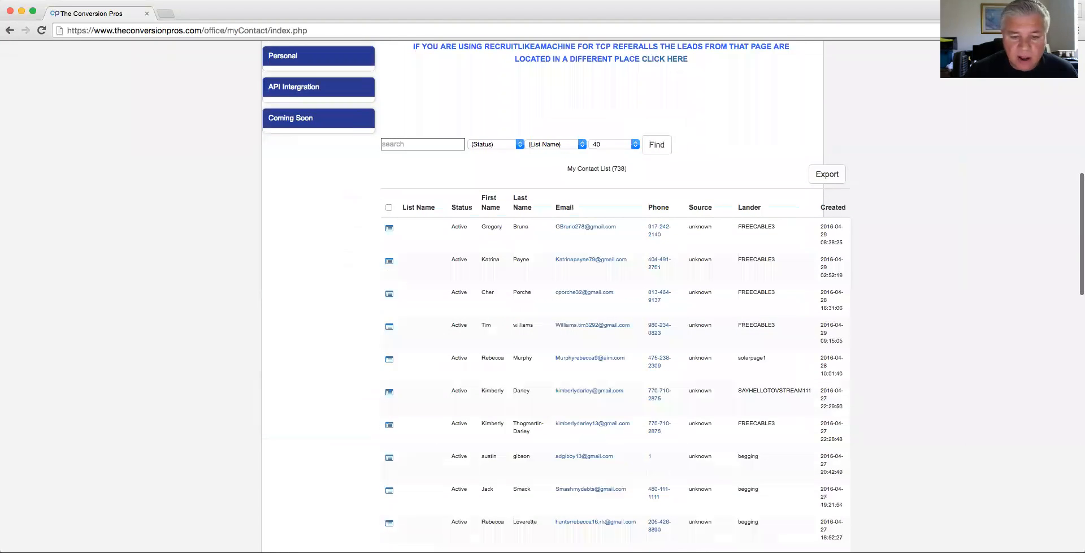
scroll(down, 3)
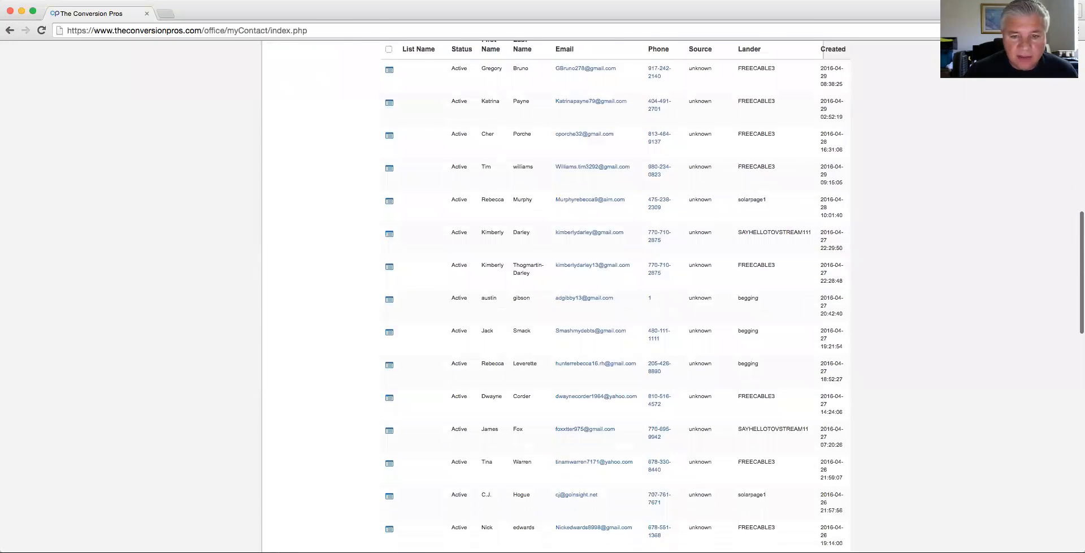
scroll(down, 3)
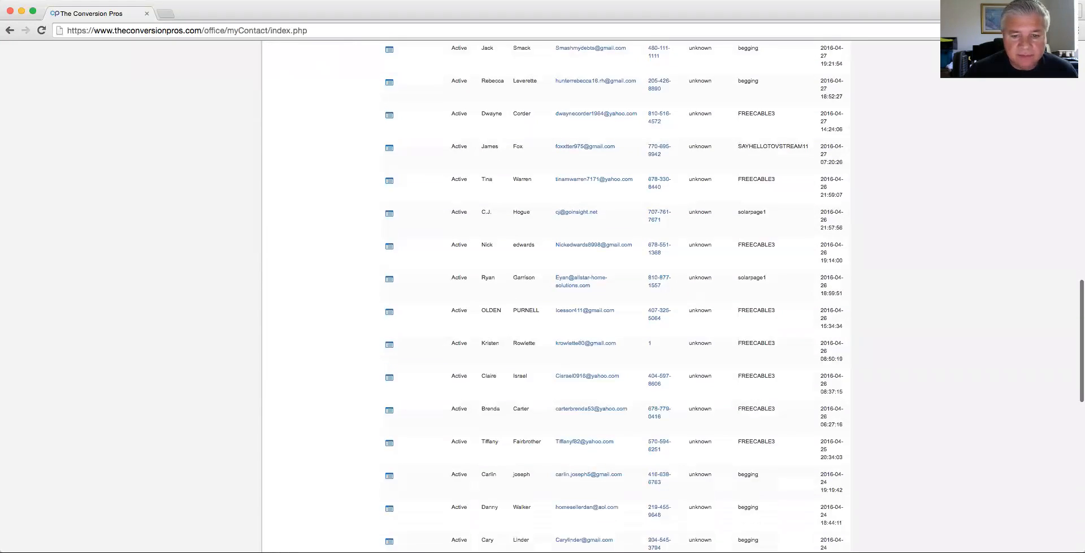
scroll(up, 3)
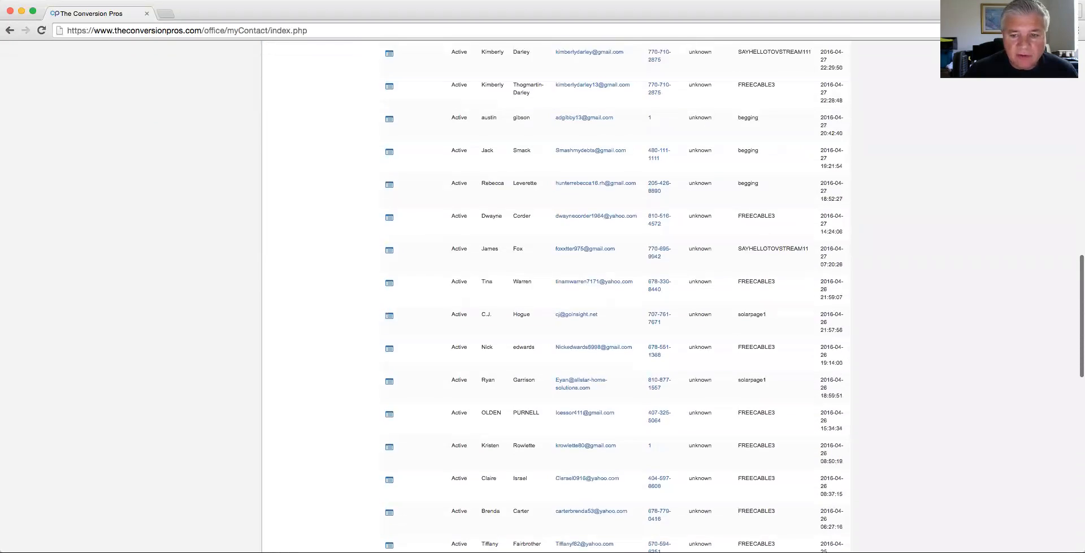
scroll(up, 3)
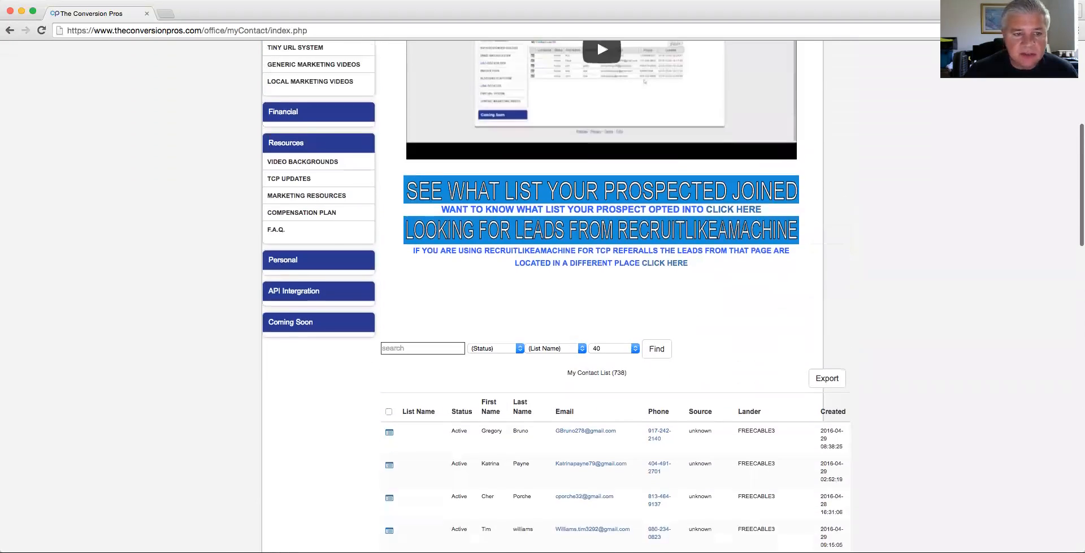
scroll(up, 3)
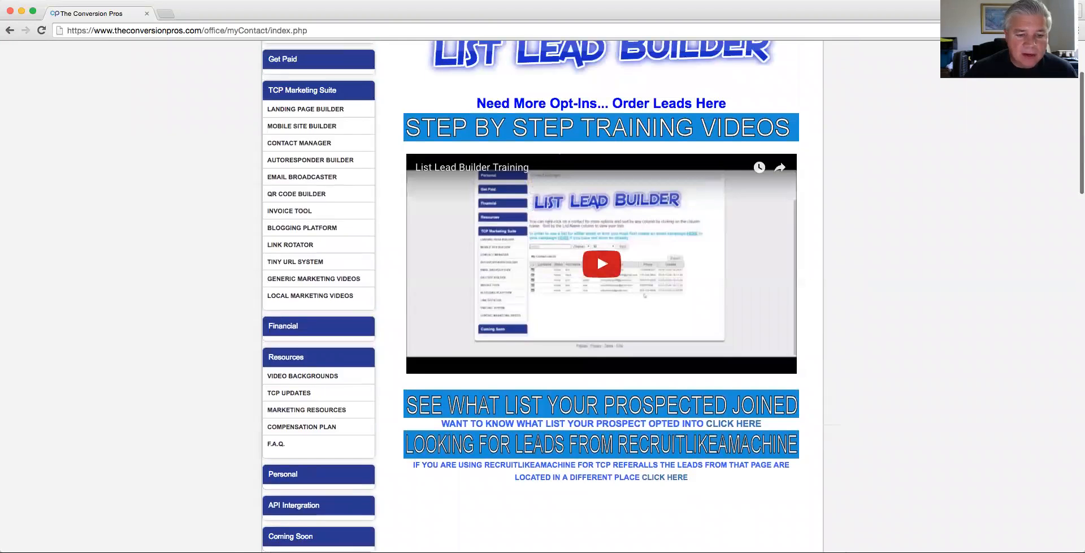
scroll(up, 3)
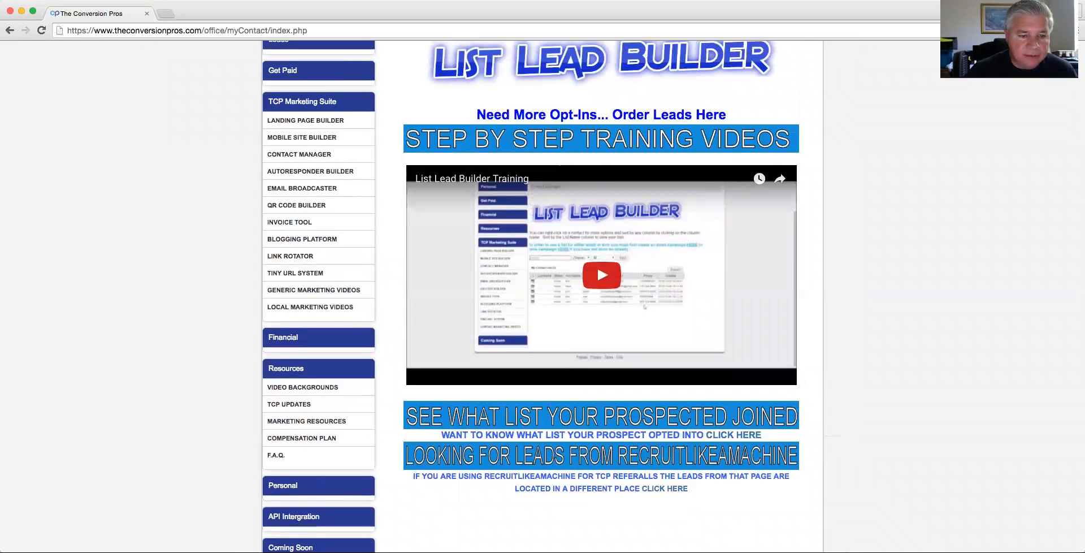
Bring up the Tiny URL System table of redirect URLs with hits and creation dates.
click(295, 273)
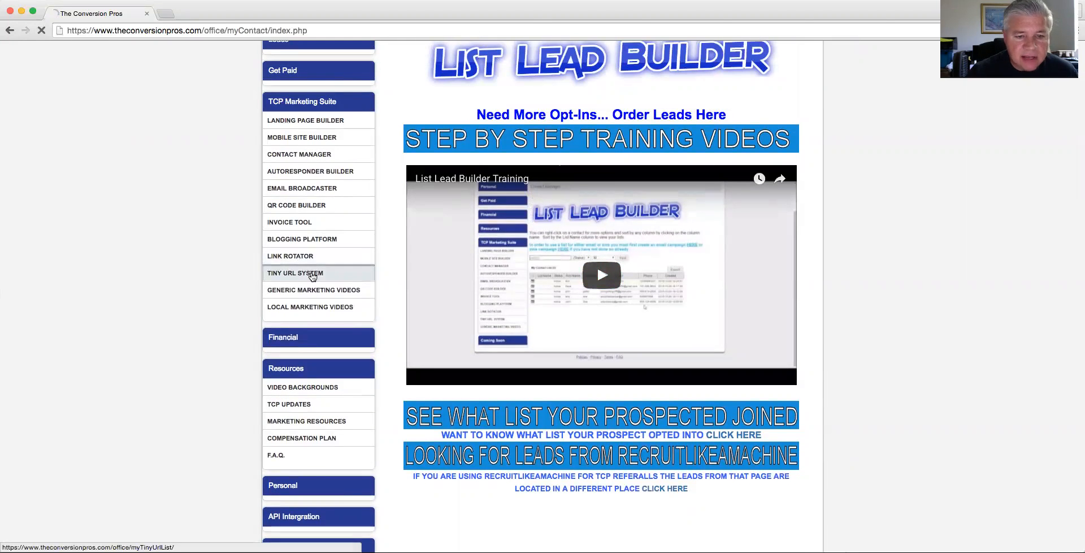
click(295, 273)
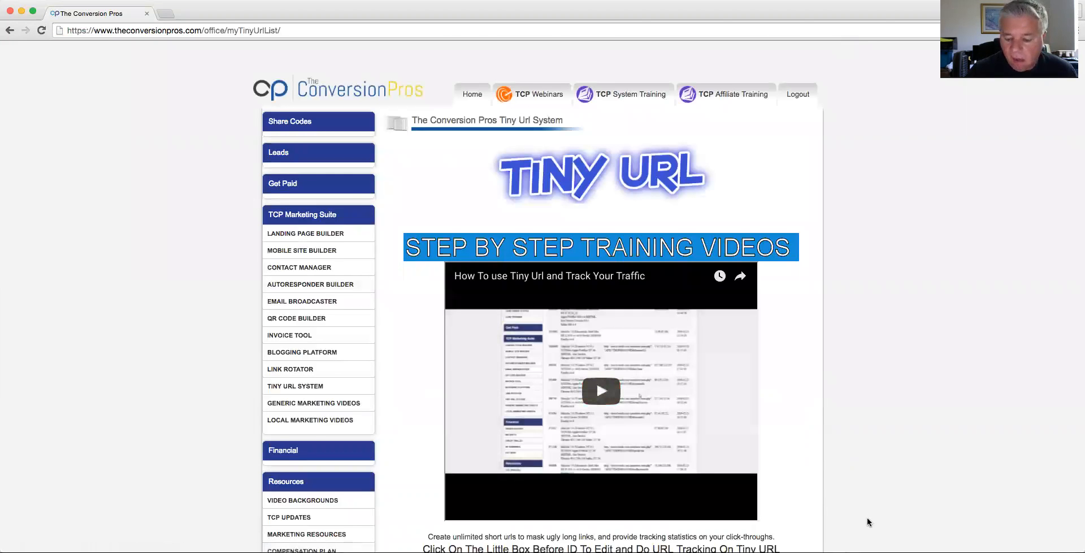
scroll(down, 3)
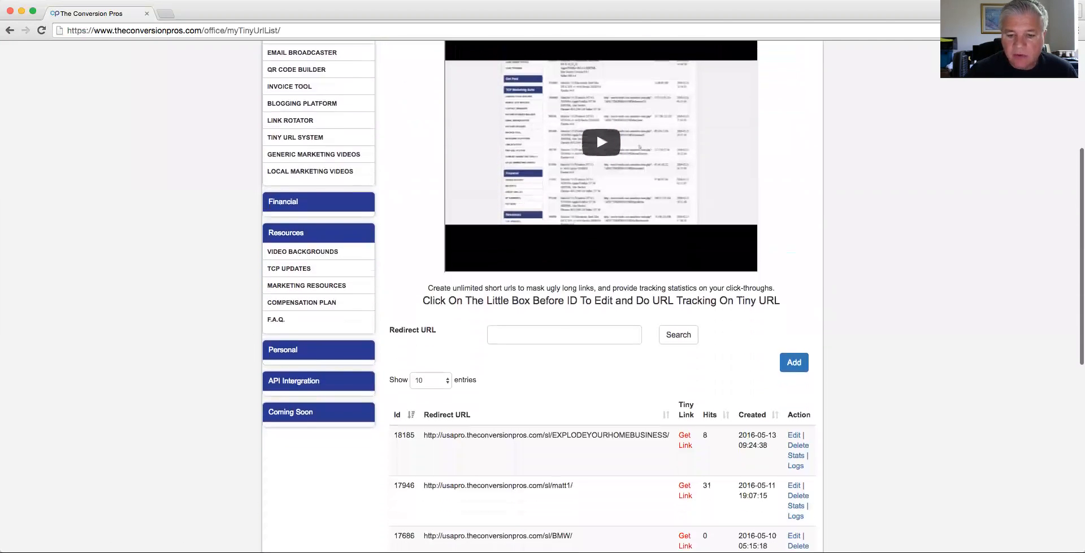
scroll(down, 3)
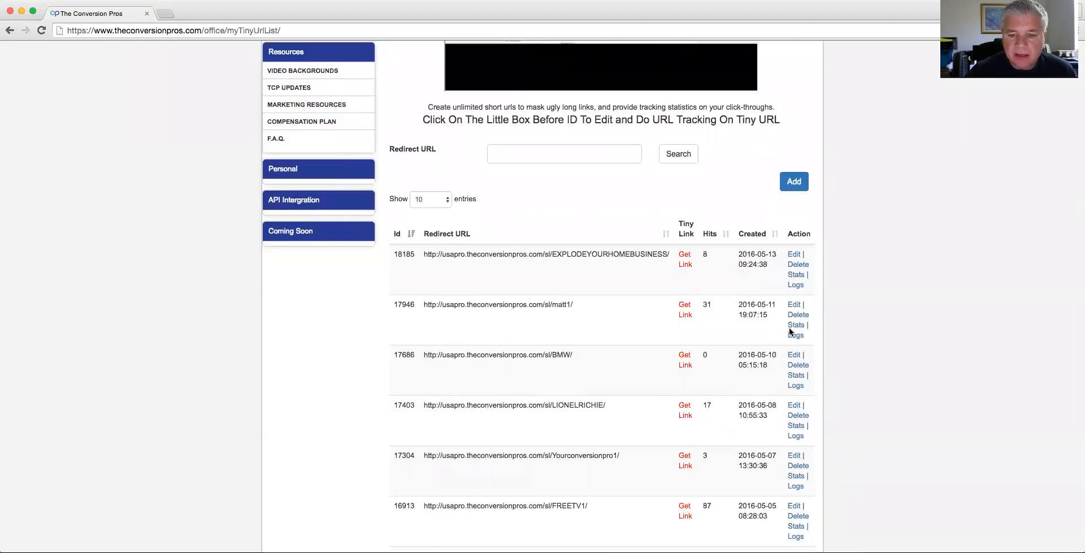
mouse_move(792, 292)
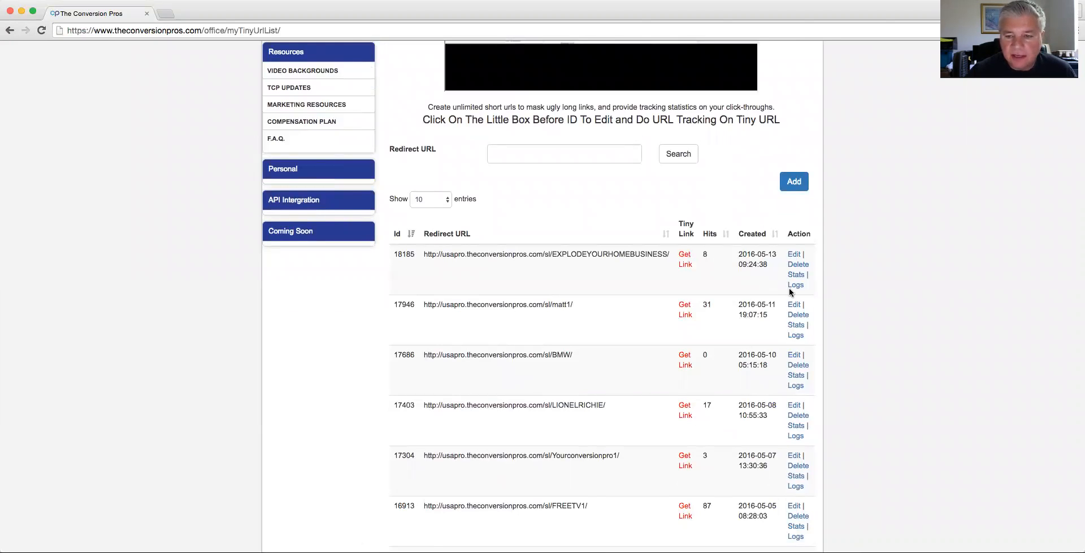
mouse_move(612, 322)
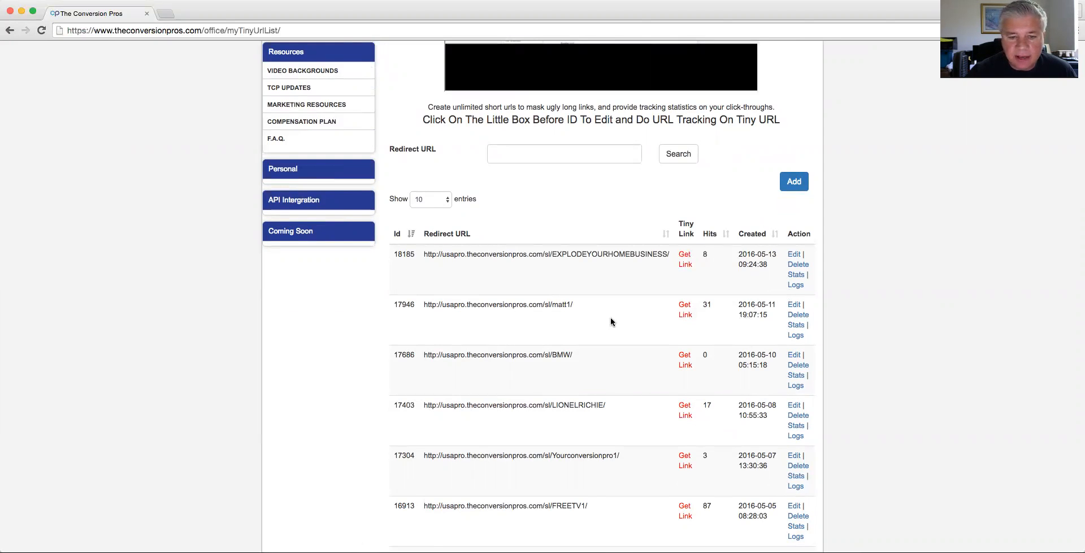
mouse_move(557, 305)
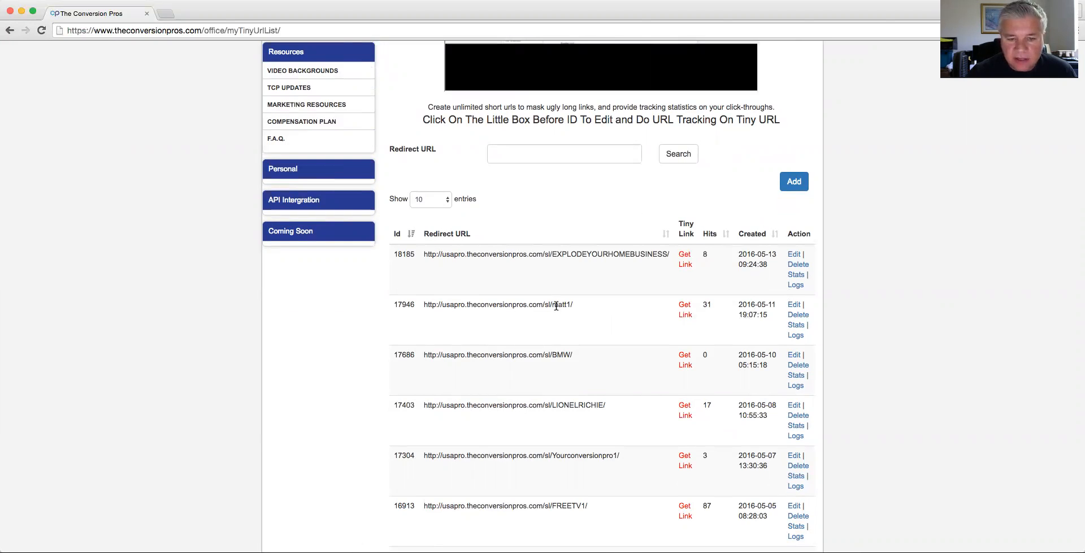
mouse_move(794, 336)
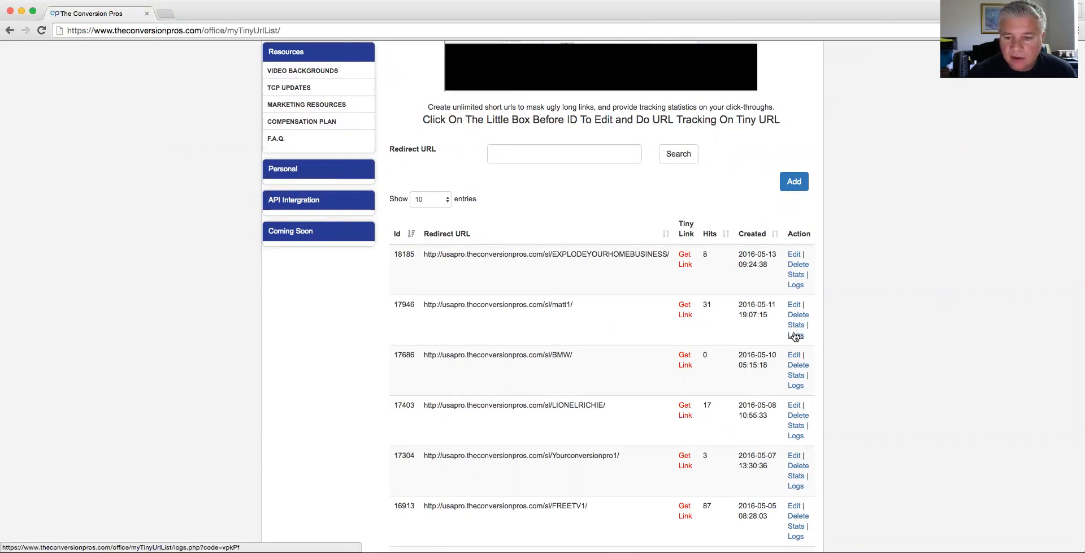
View the matt1 link's visit logs listing each visitor's browser, referrer and address.
click(795, 335)
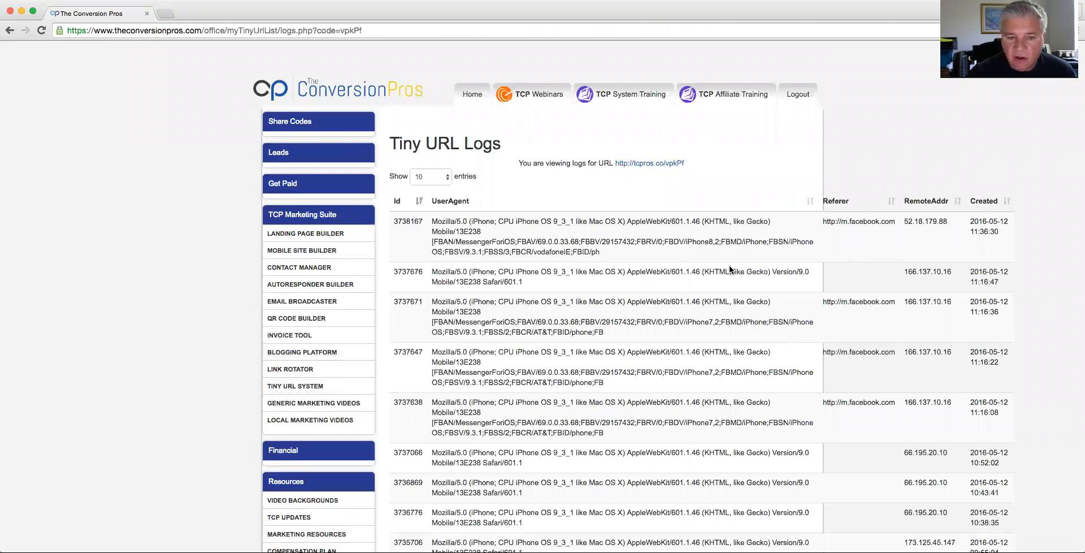
mouse_move(544, 429)
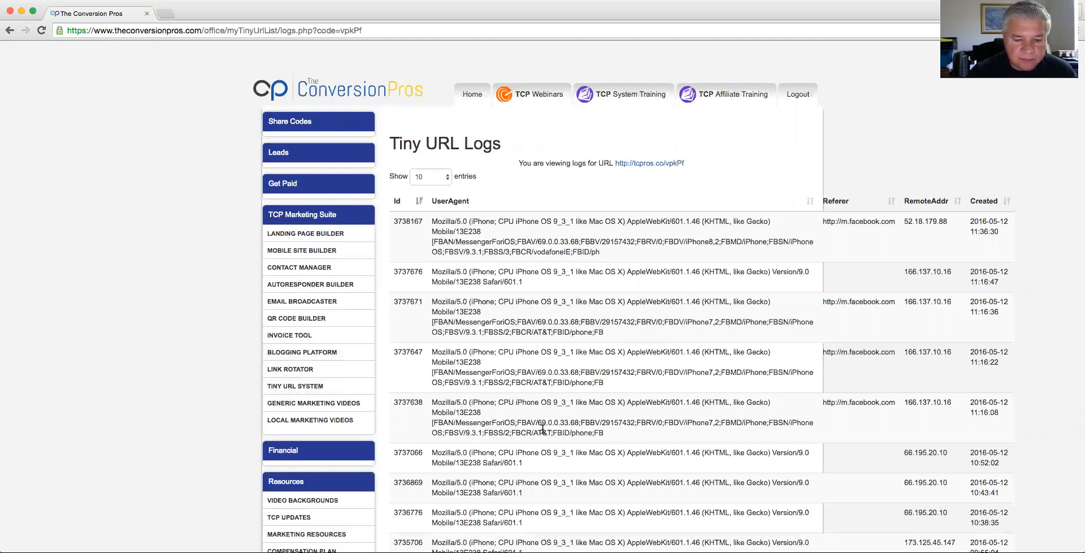
mouse_move(900, 438)
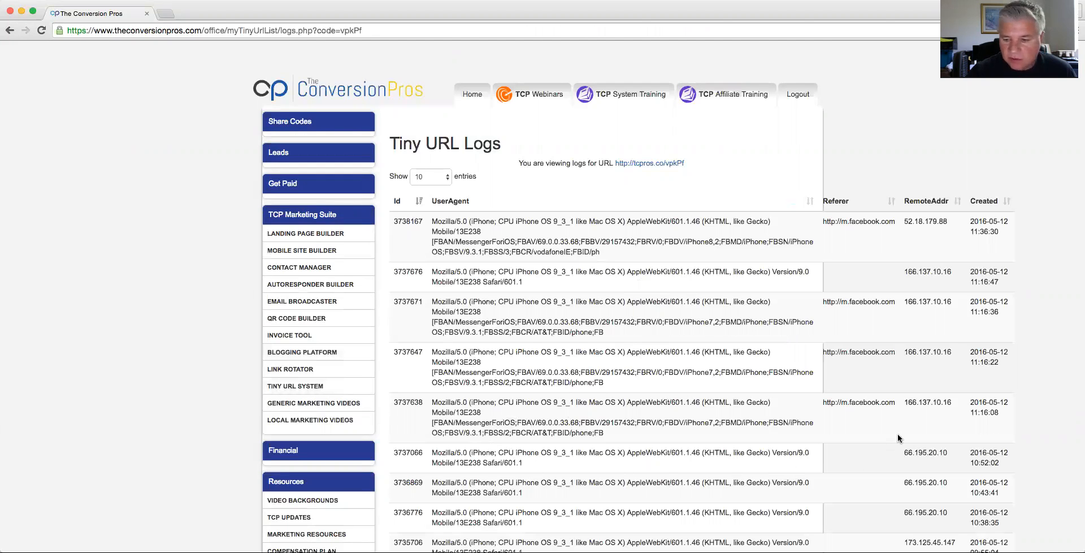
scroll(down, 3)
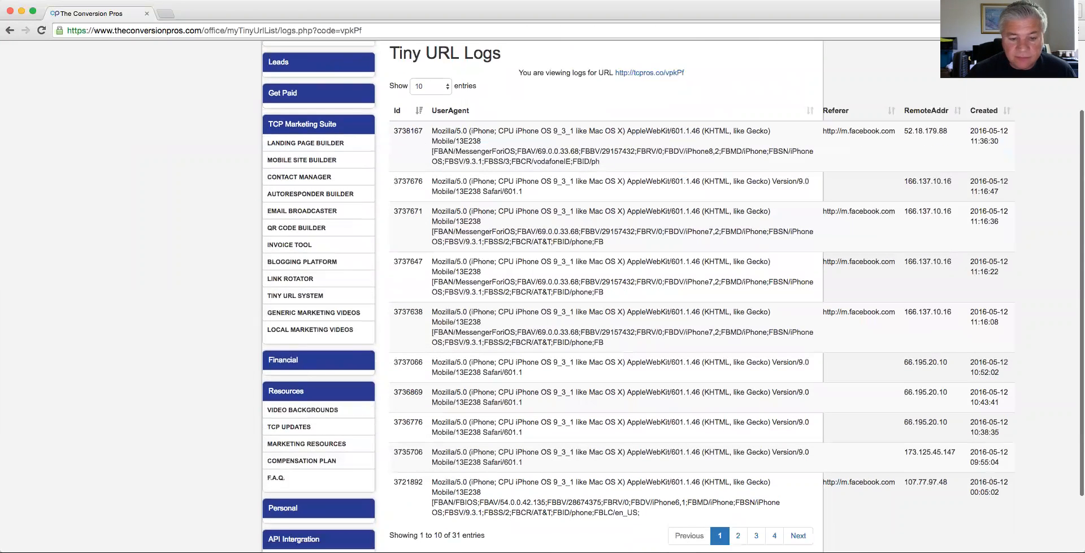
scroll(up, 3)
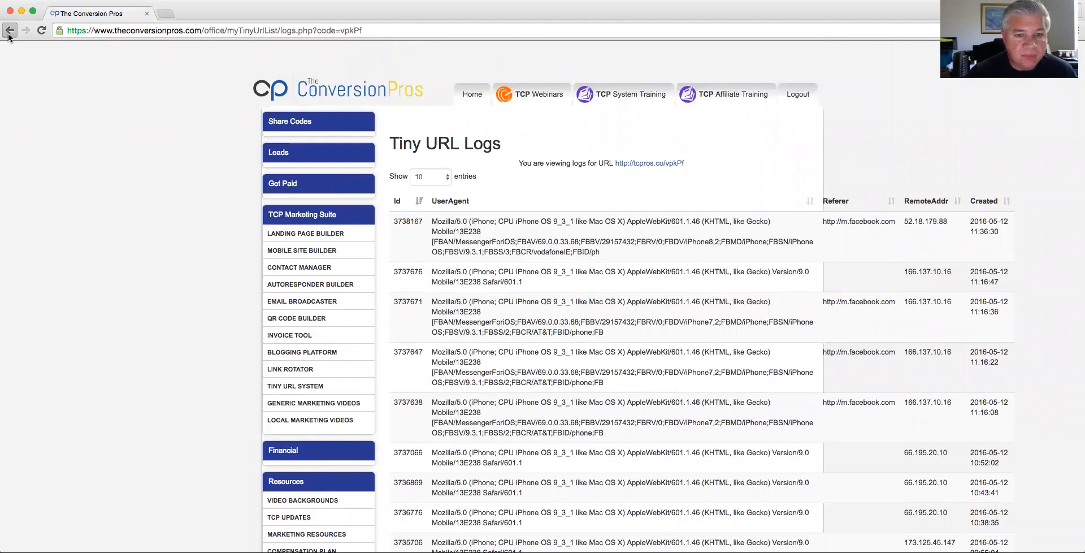
Go back to the Tiny URL table and look down the rest of its first page of links.
click(10, 30)
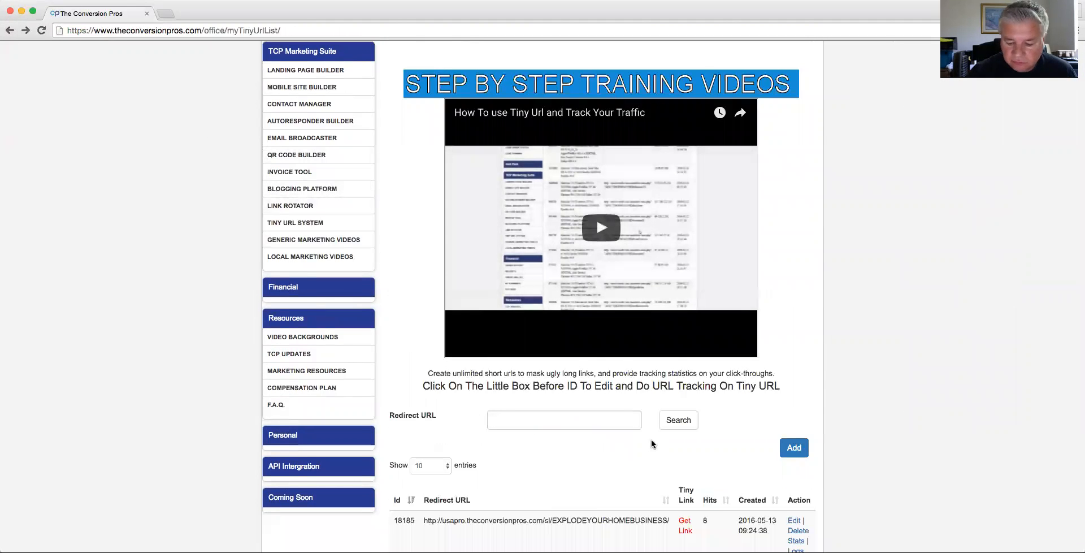
scroll(down, 3)
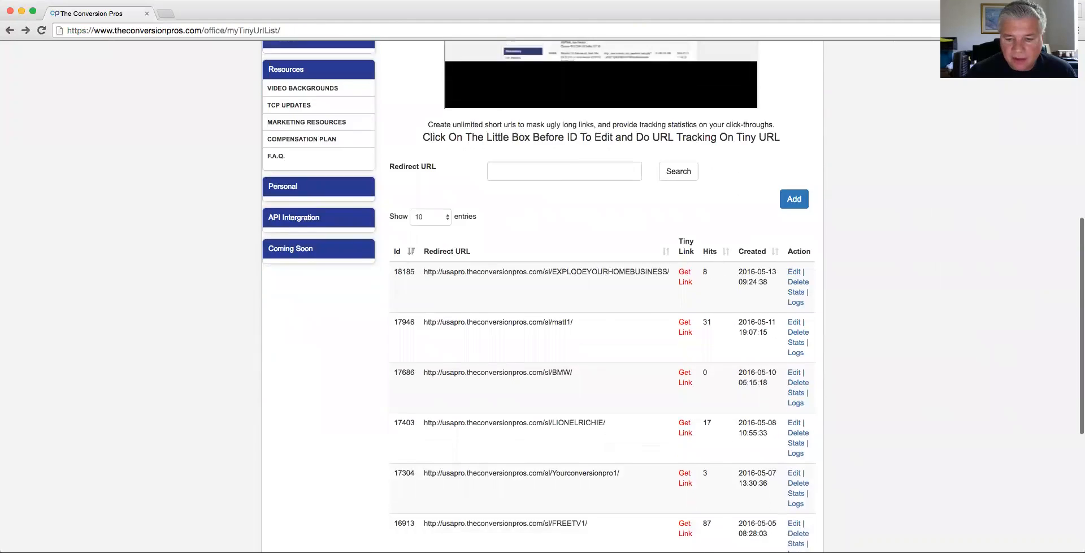
scroll(down, 3)
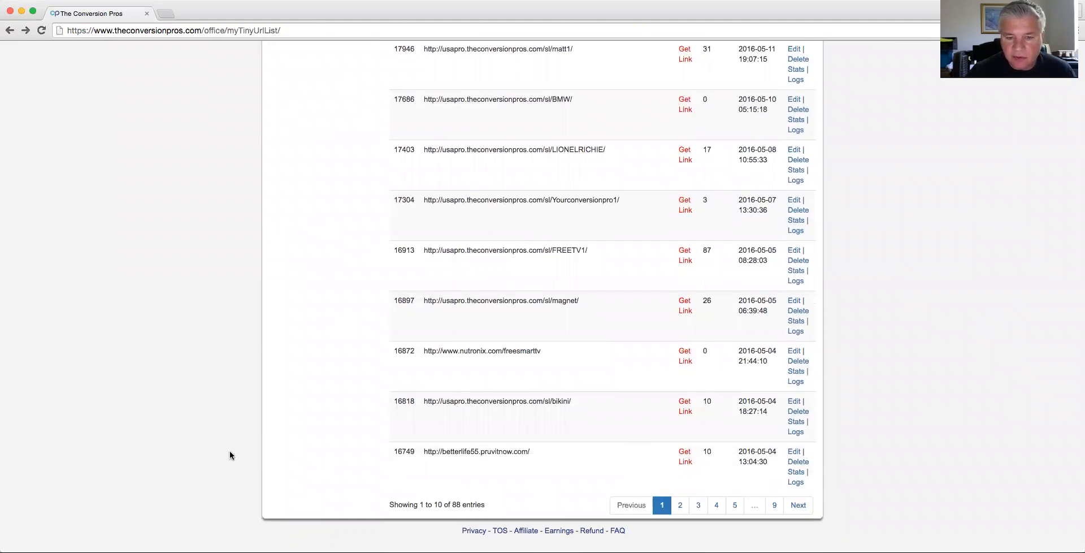
mouse_move(670, 208)
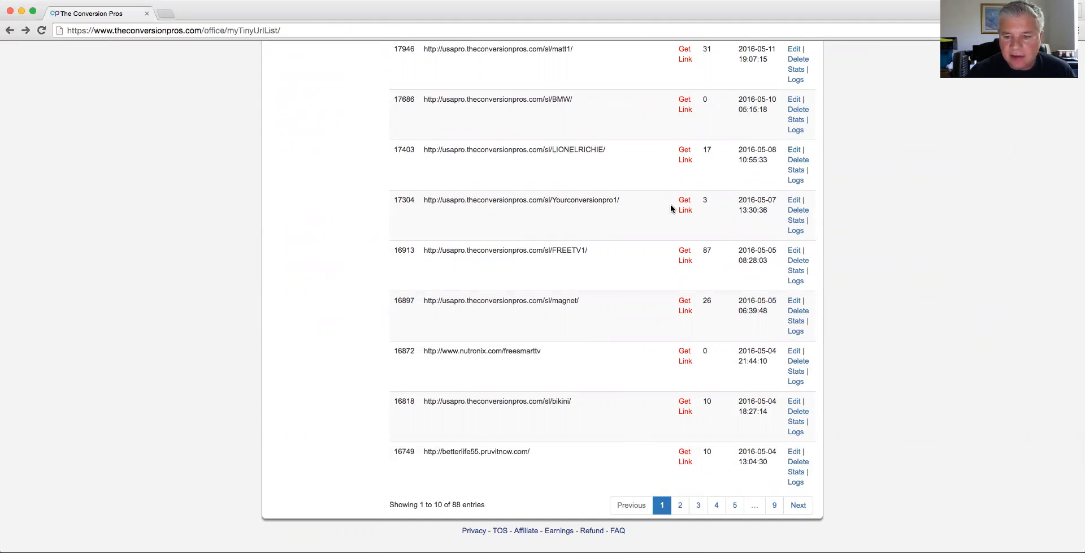
mouse_move(794, 271)
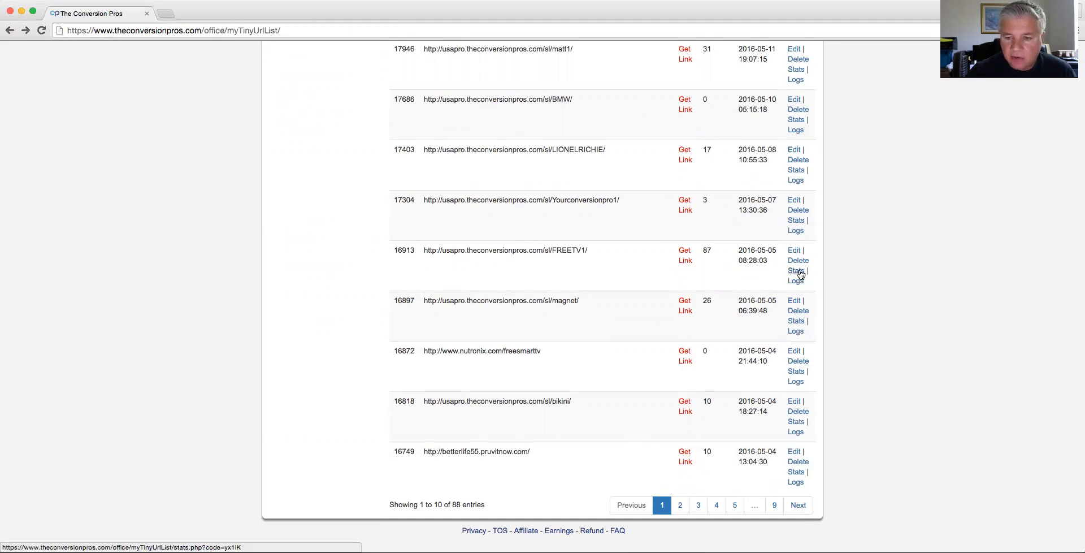
Show the FREETV1 link's hourly Hit Statistics chart for May 1–13.
click(794, 270)
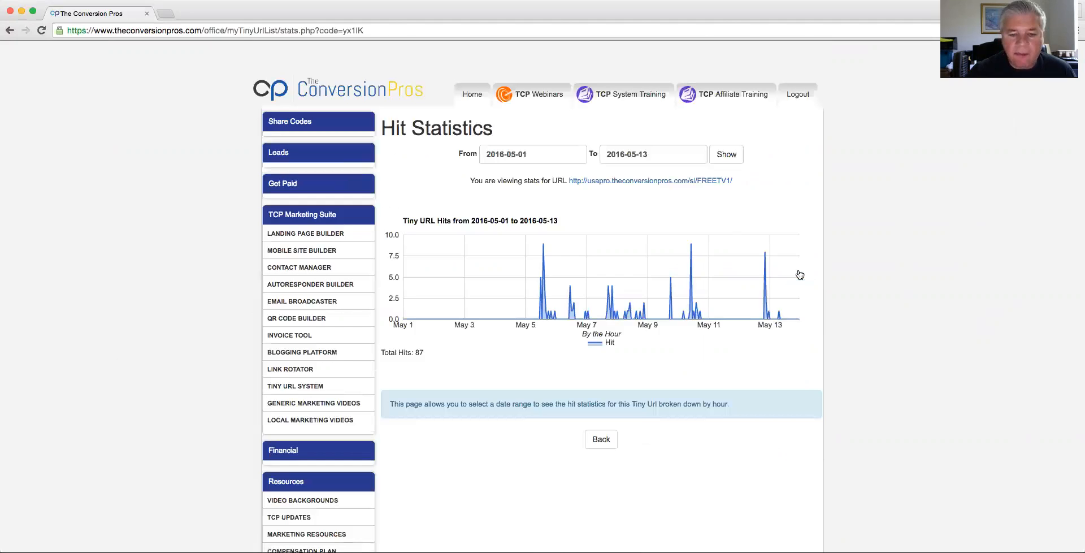
mouse_move(543, 260)
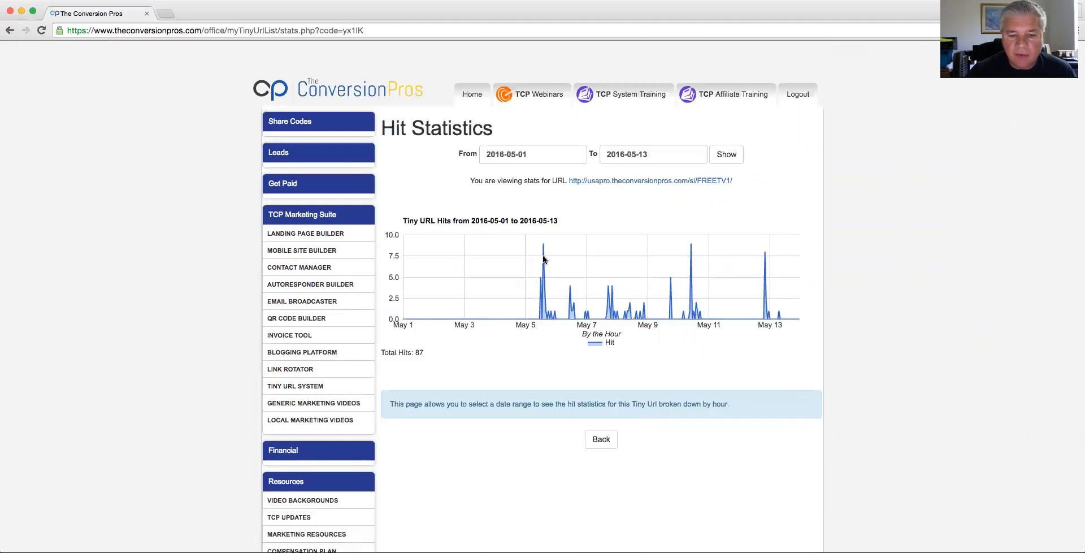
mouse_move(543, 246)
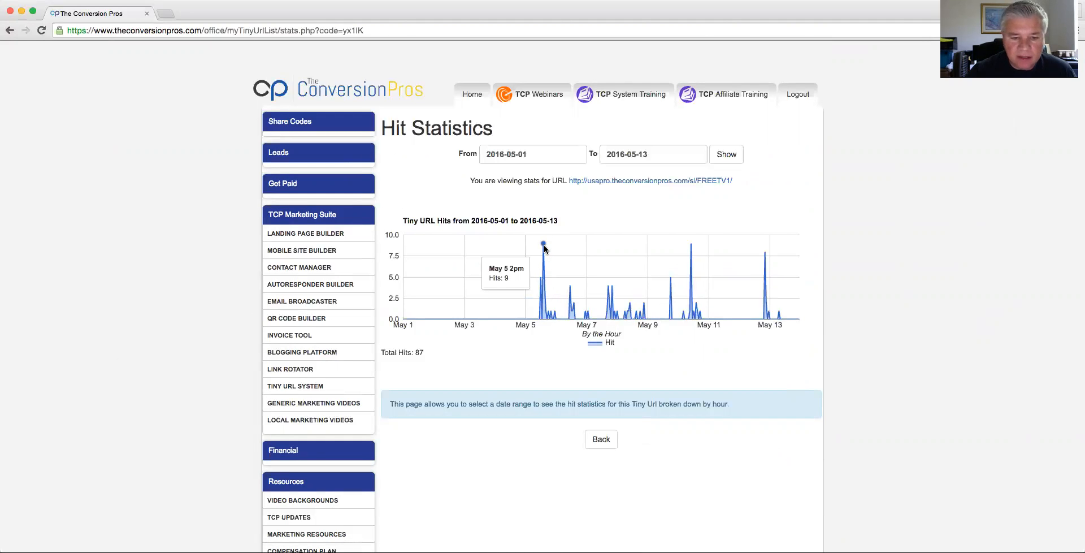
mouse_move(764, 268)
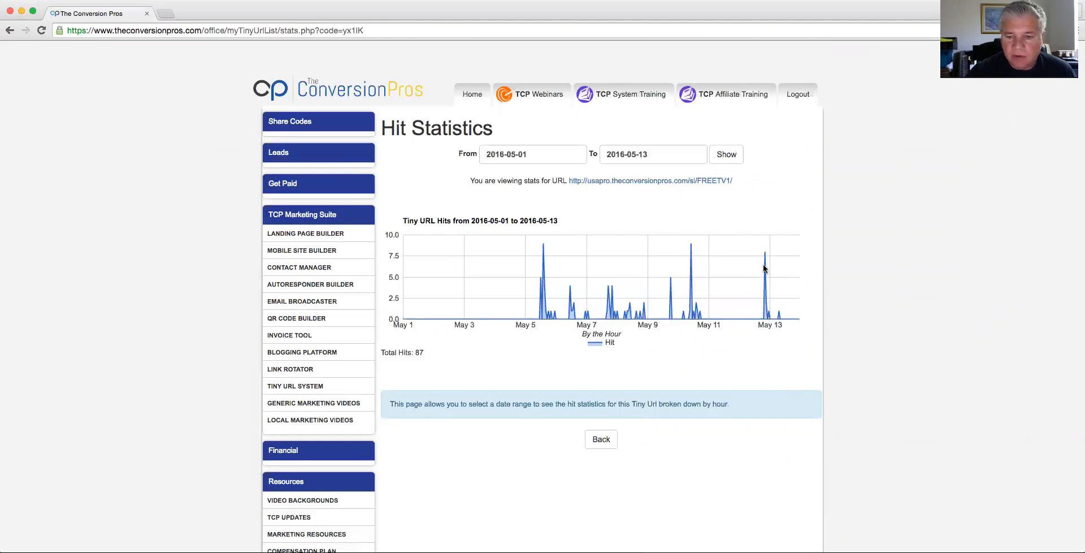
mouse_move(668, 330)
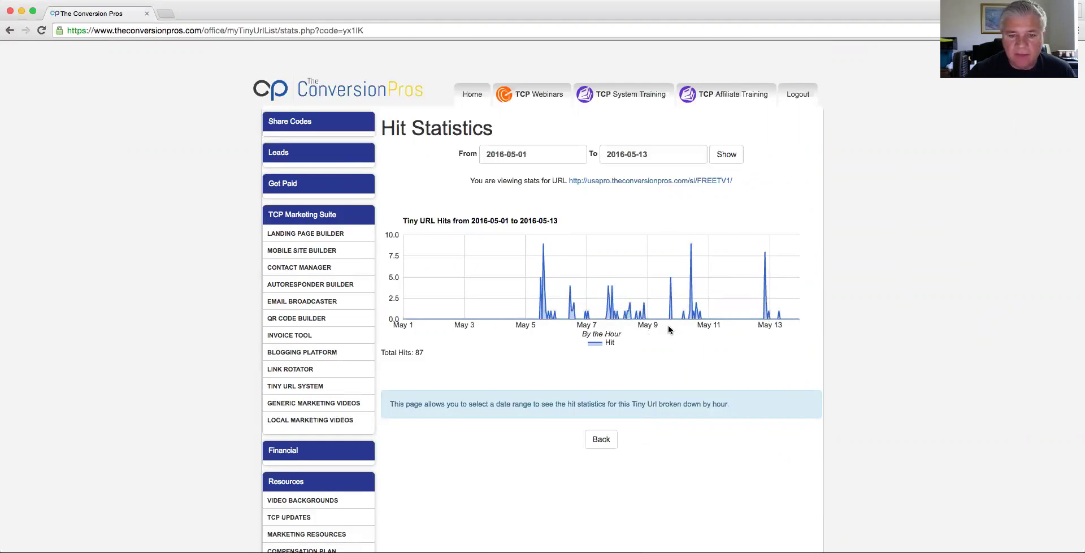
mouse_move(638, 183)
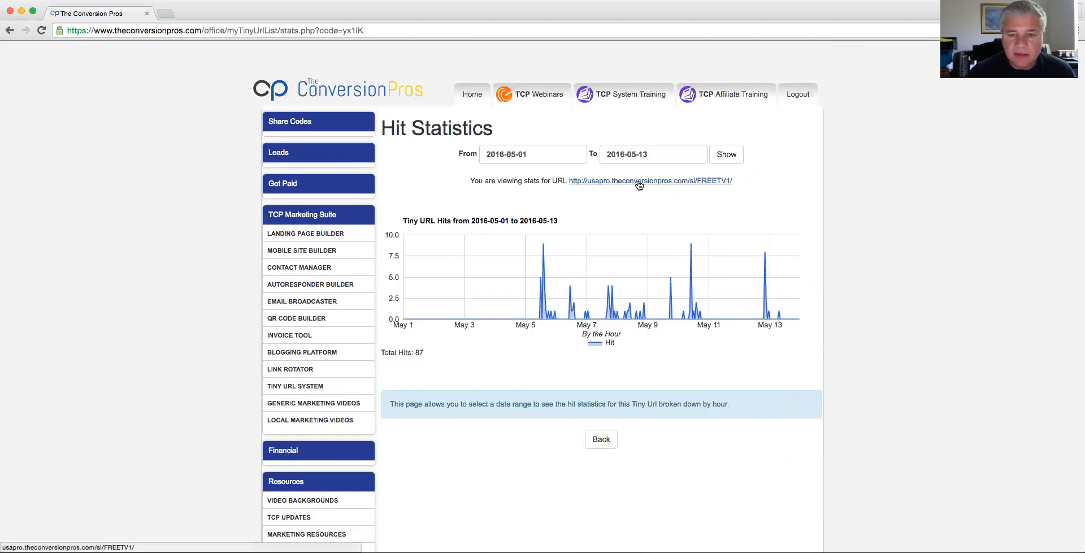
click(649, 181)
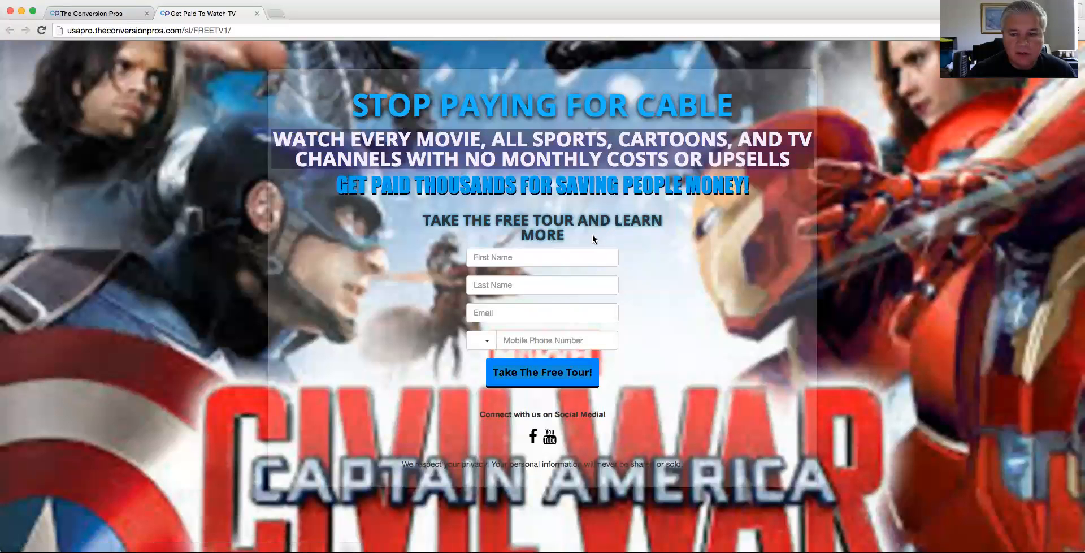
mouse_move(332, 12)
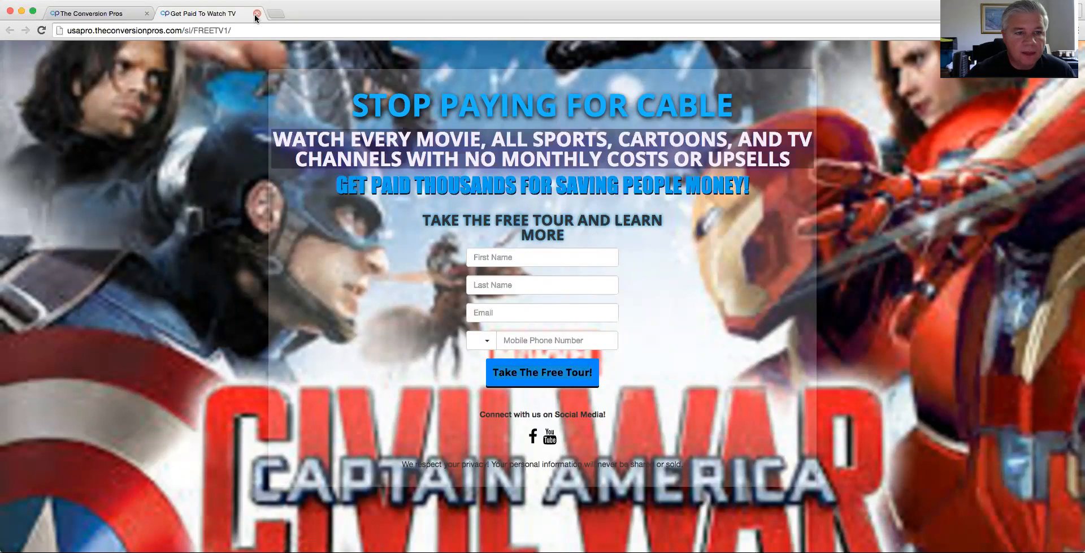
click(258, 14)
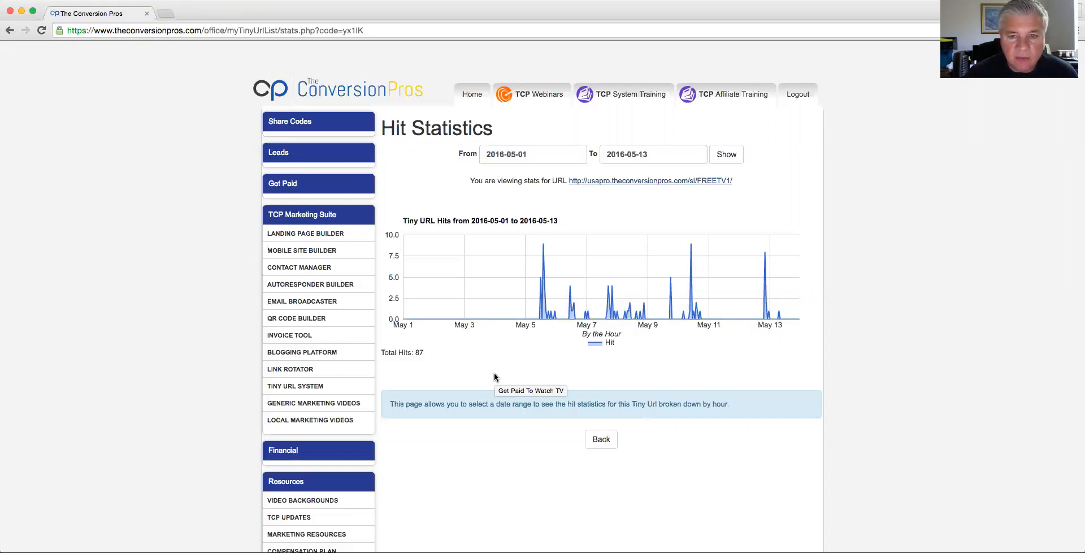
mouse_move(495, 378)
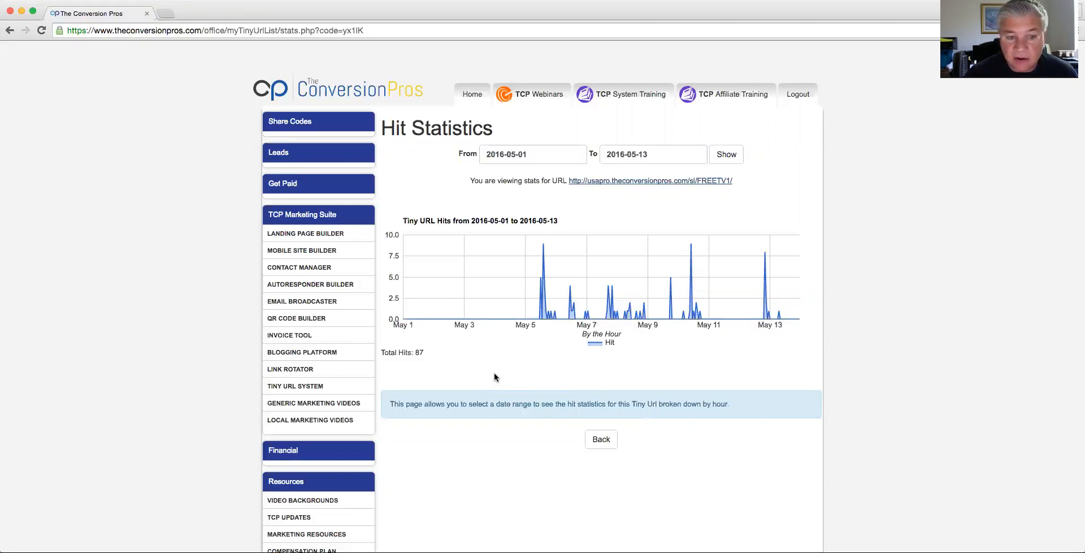
mouse_move(430, 441)
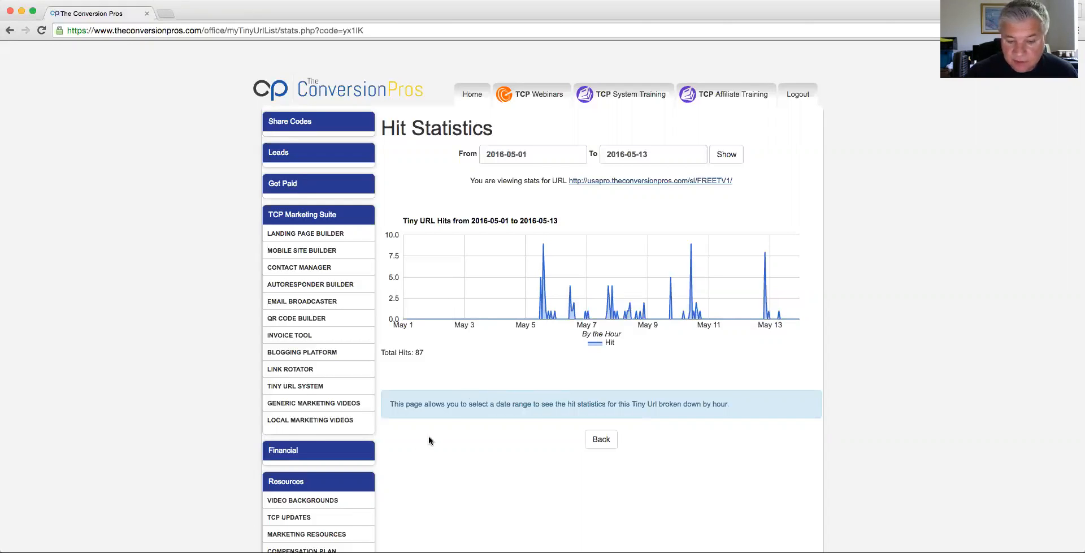
scroll(down, 3)
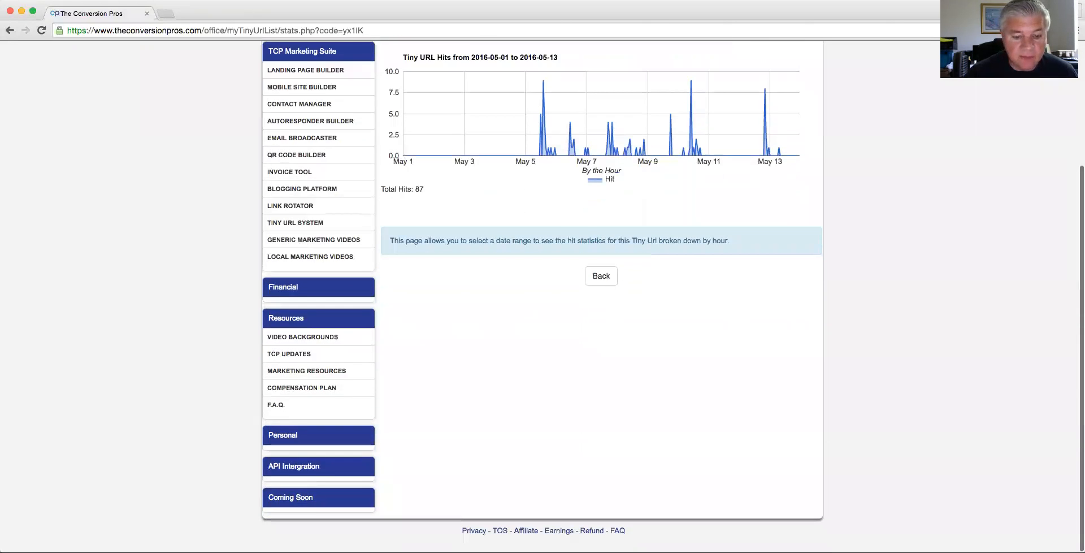
Browse the Lander Editor table of landing pages down to SAYHELLOTOVSTREAM11 at the bottom.
click(302, 87)
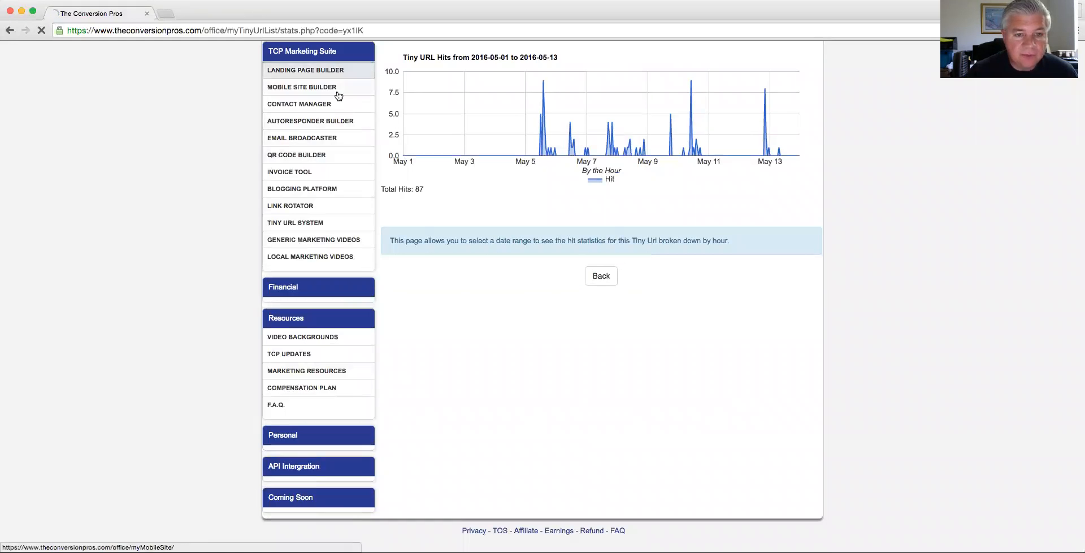
click(305, 69)
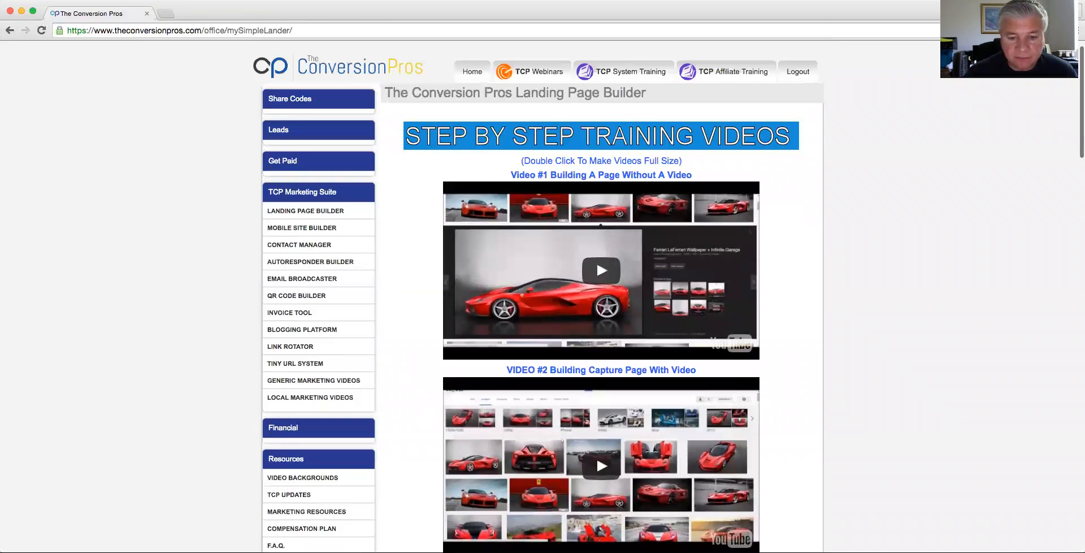
scroll(down, 3)
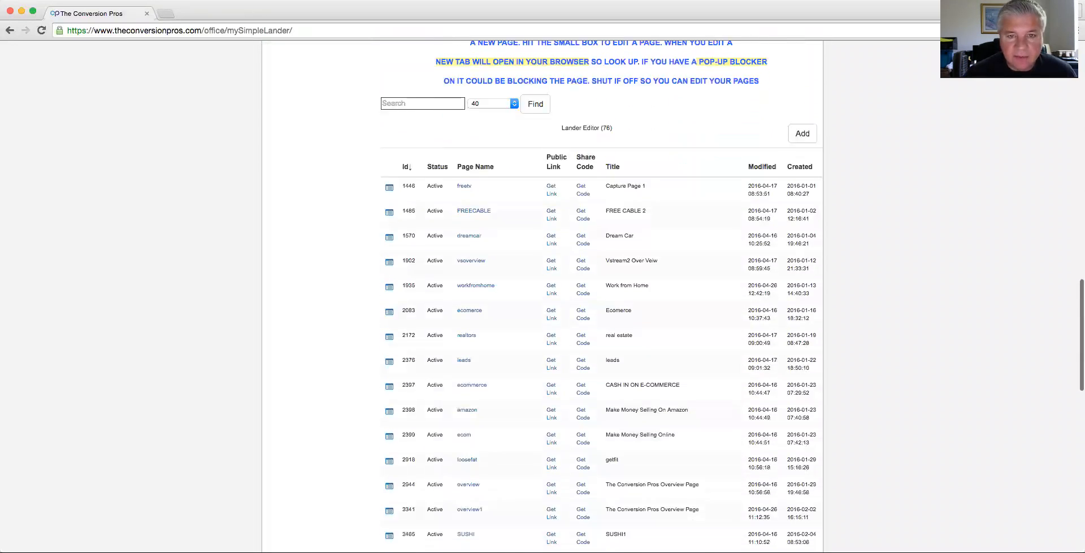
scroll(down, 3)
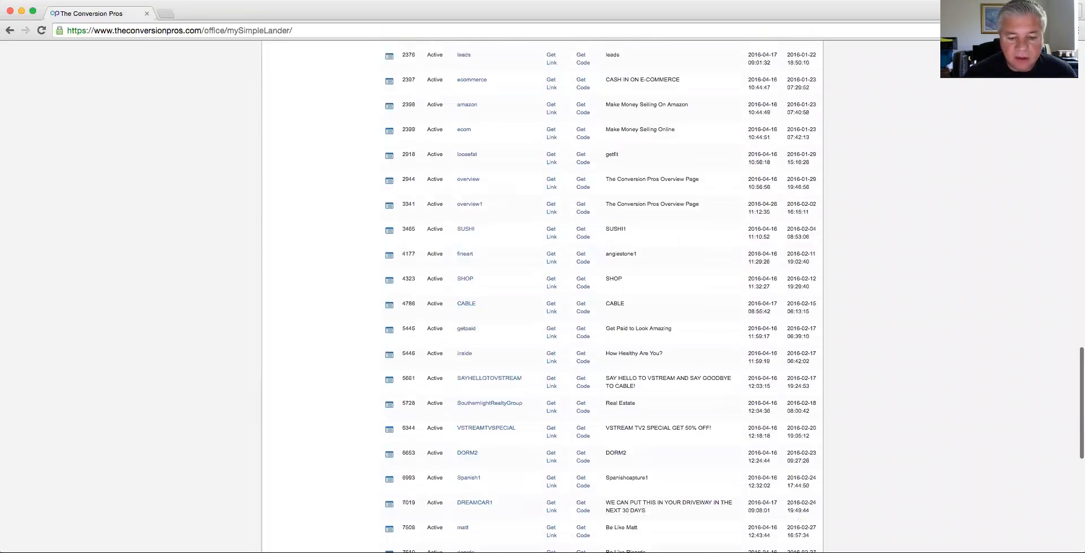
scroll(down, 3)
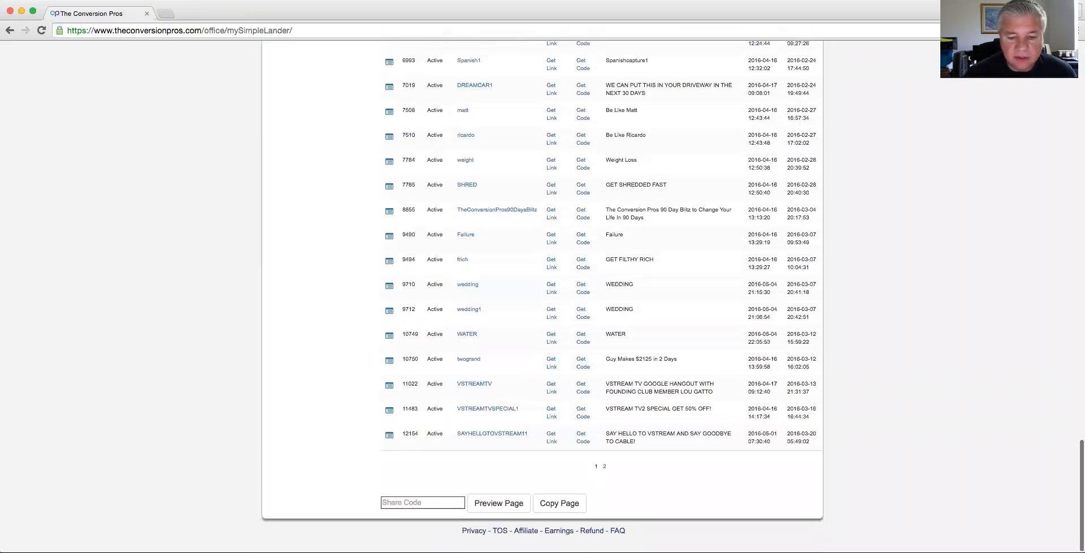
click(421, 502)
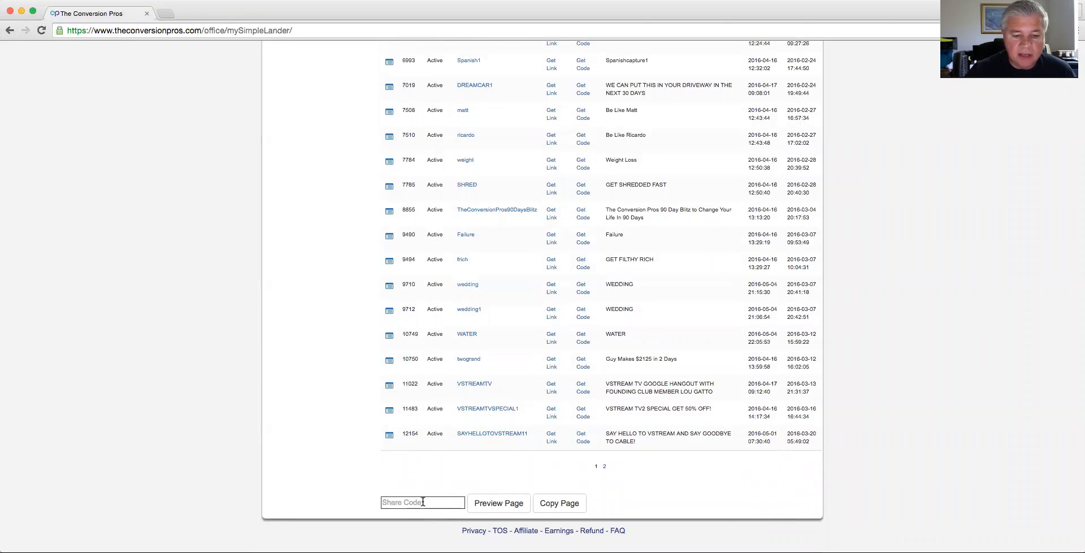
mouse_move(320, 381)
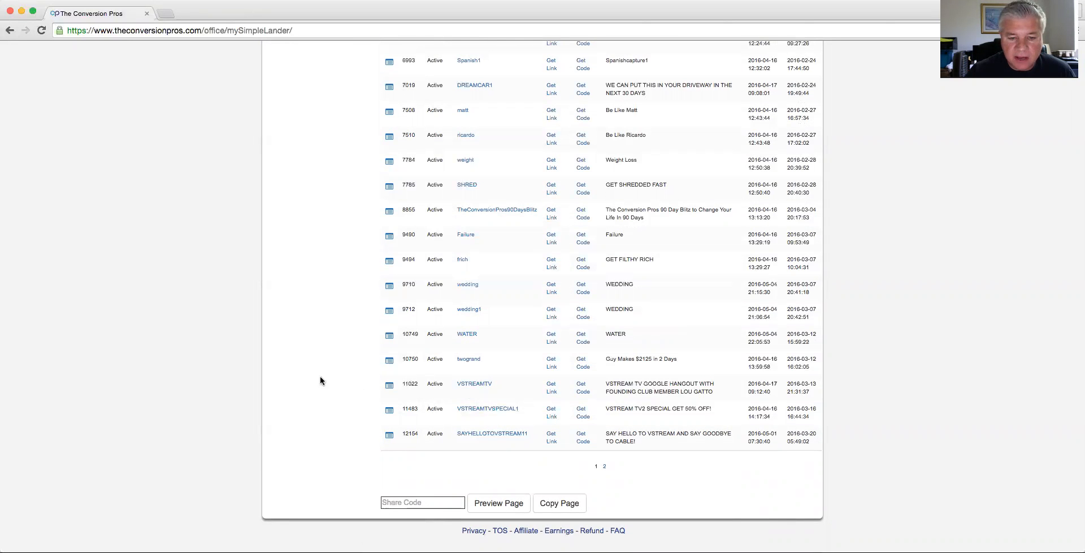
mouse_move(467, 311)
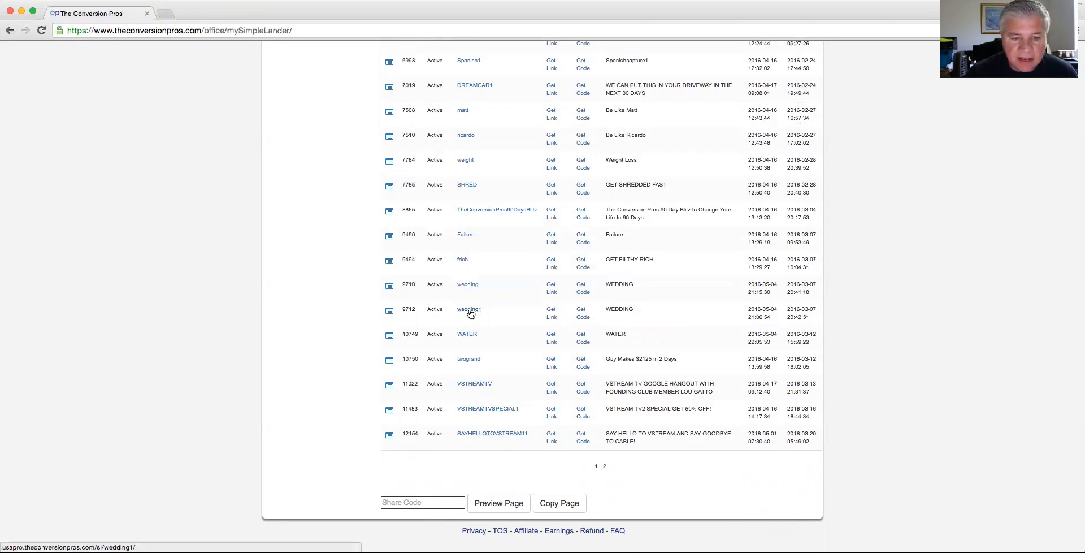
click(468, 310)
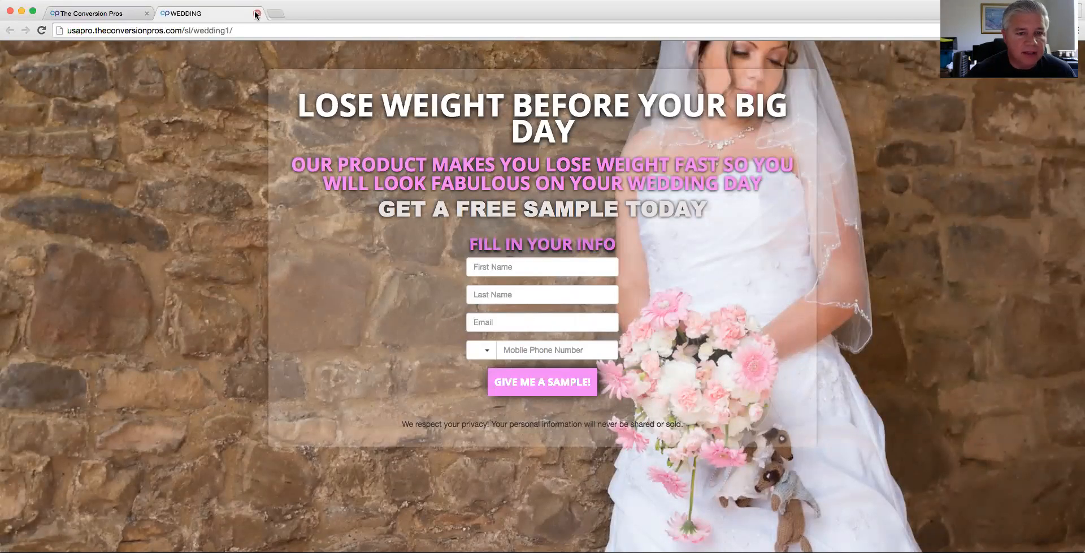
click(257, 13)
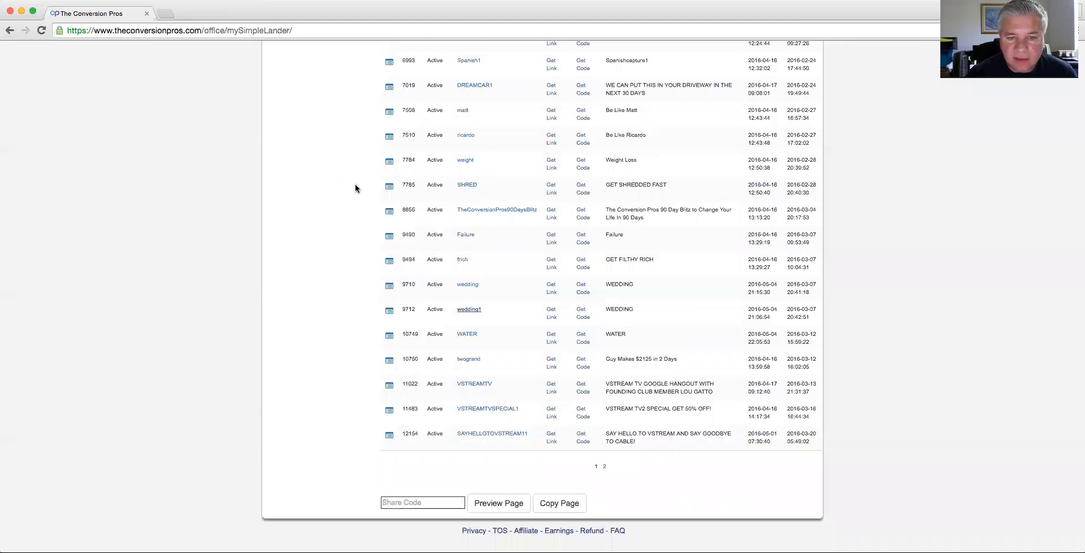
click(467, 184)
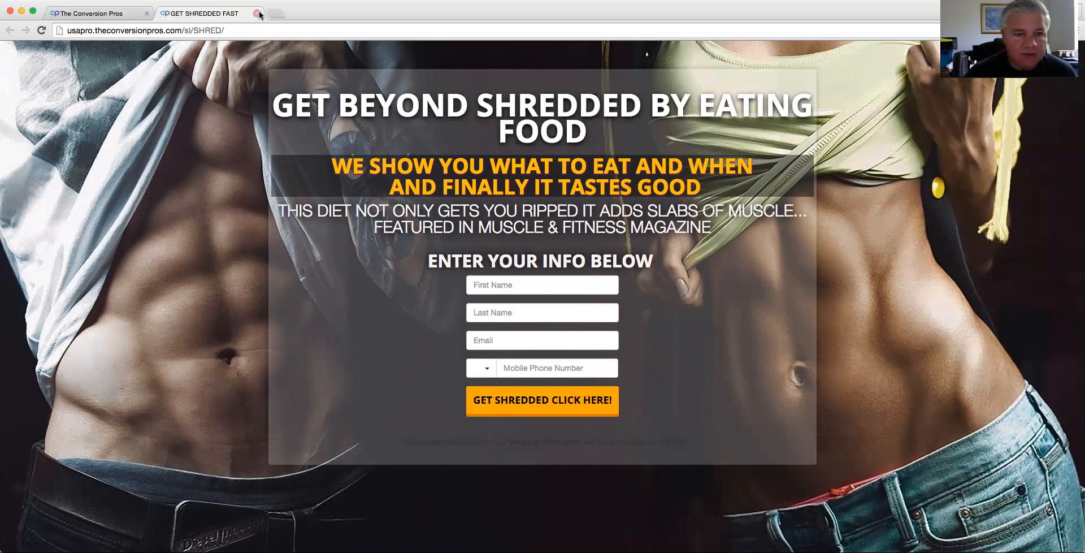
mouse_move(259, 13)
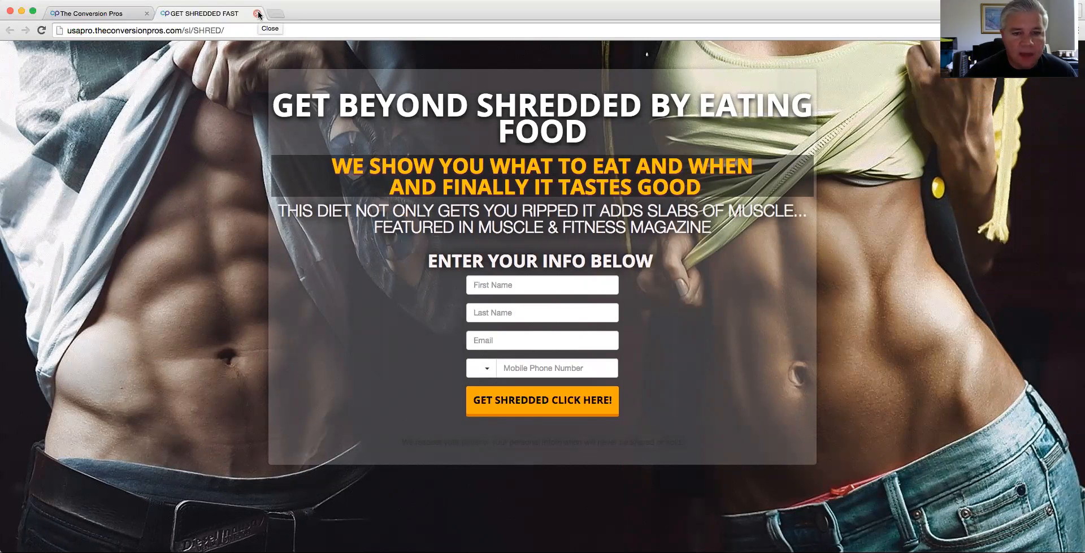
click(258, 13)
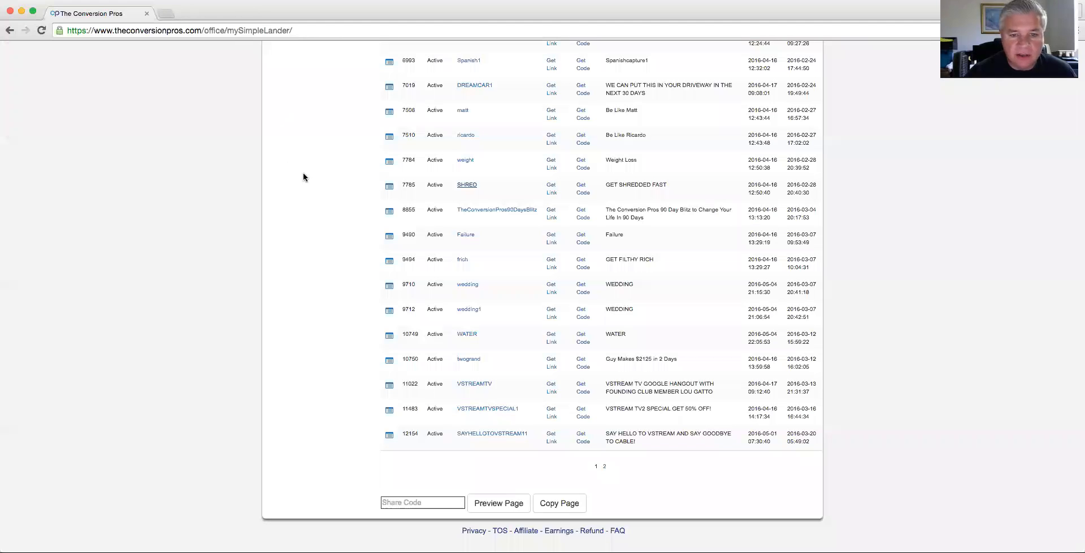
mouse_move(281, 213)
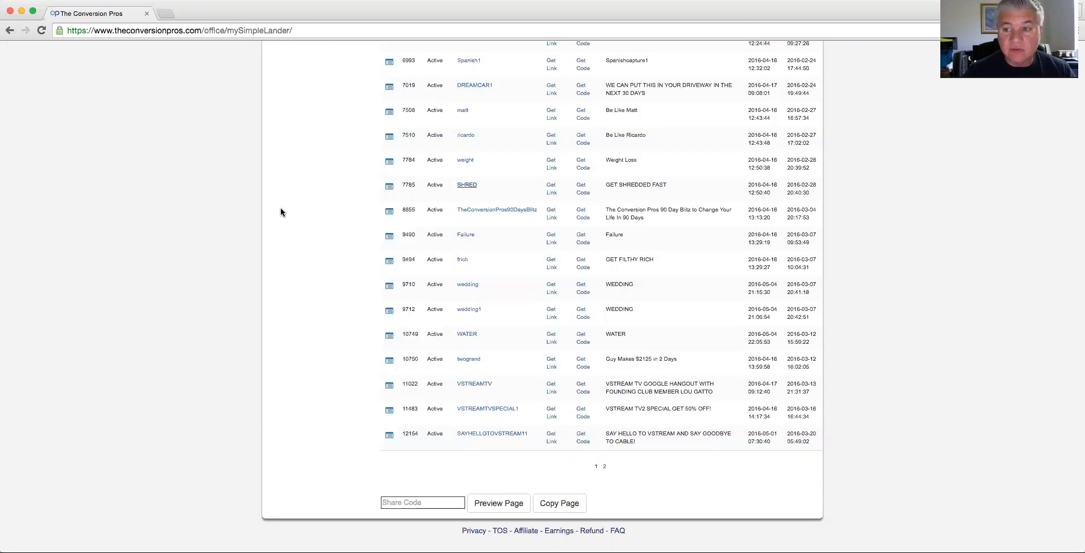
mouse_move(270, 220)
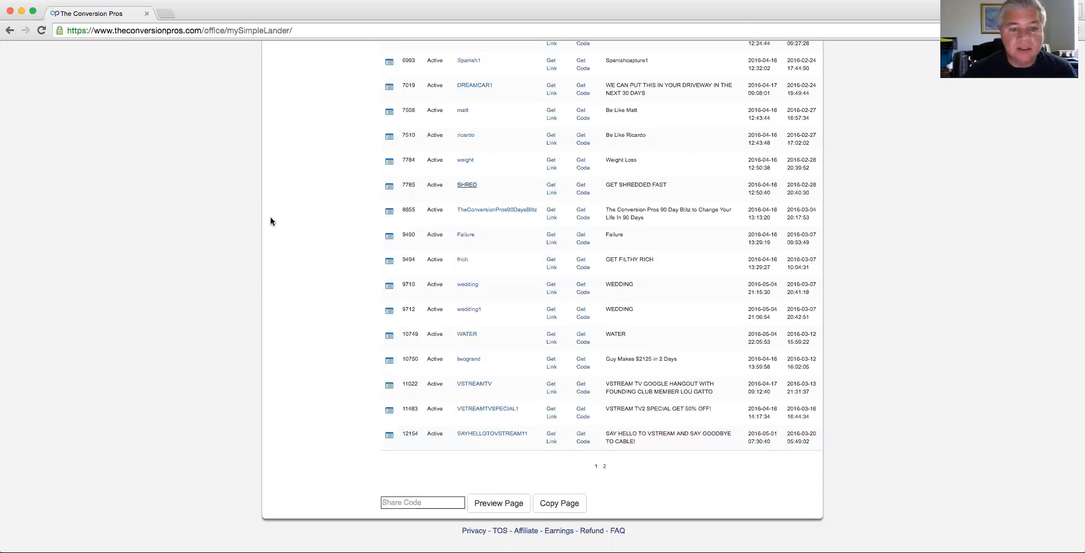
Scroll back to the top of the Landing Page Builder showing its training videos.
scroll(up, 3)
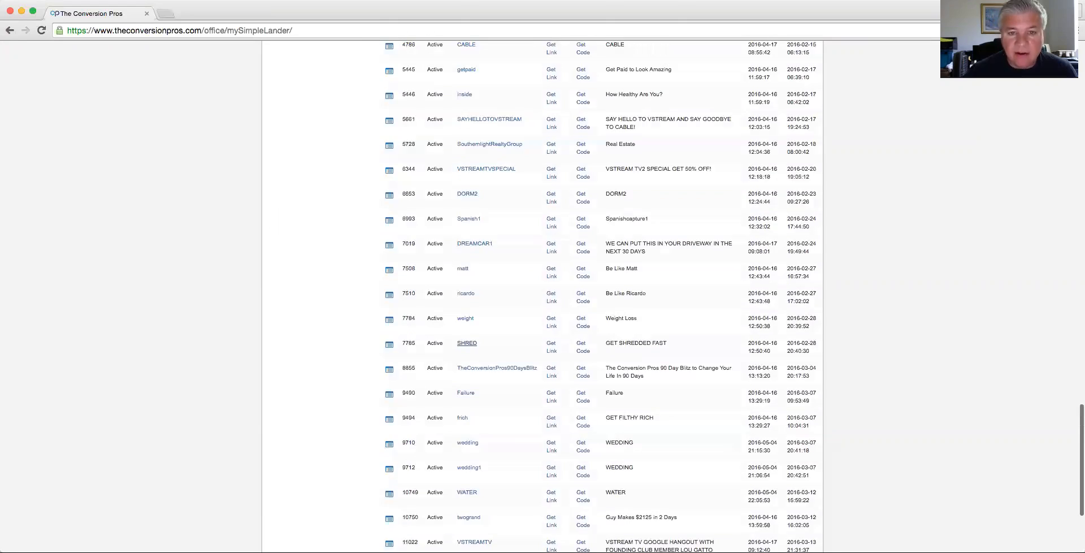
scroll(up, 3)
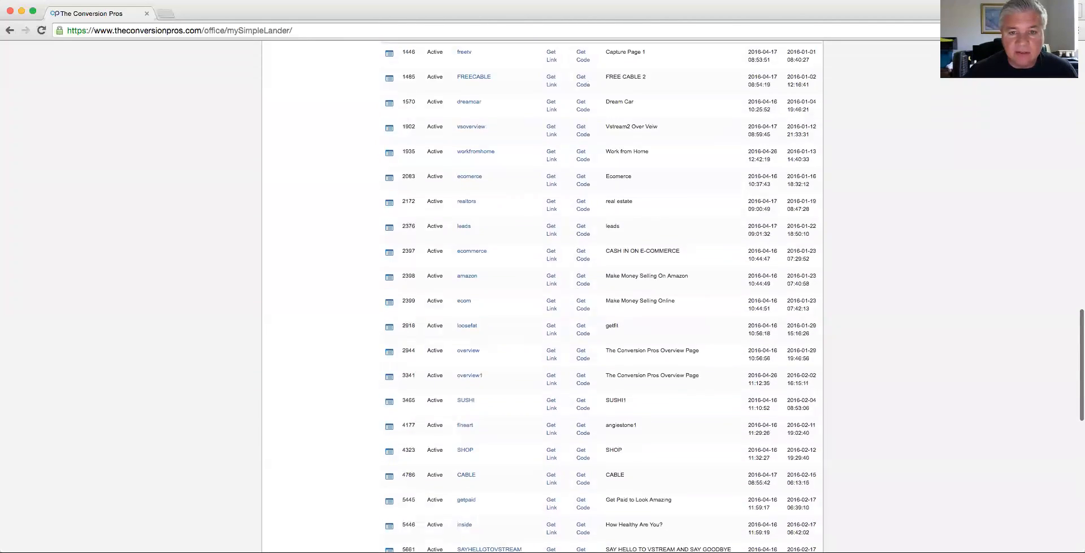
scroll(up, 3)
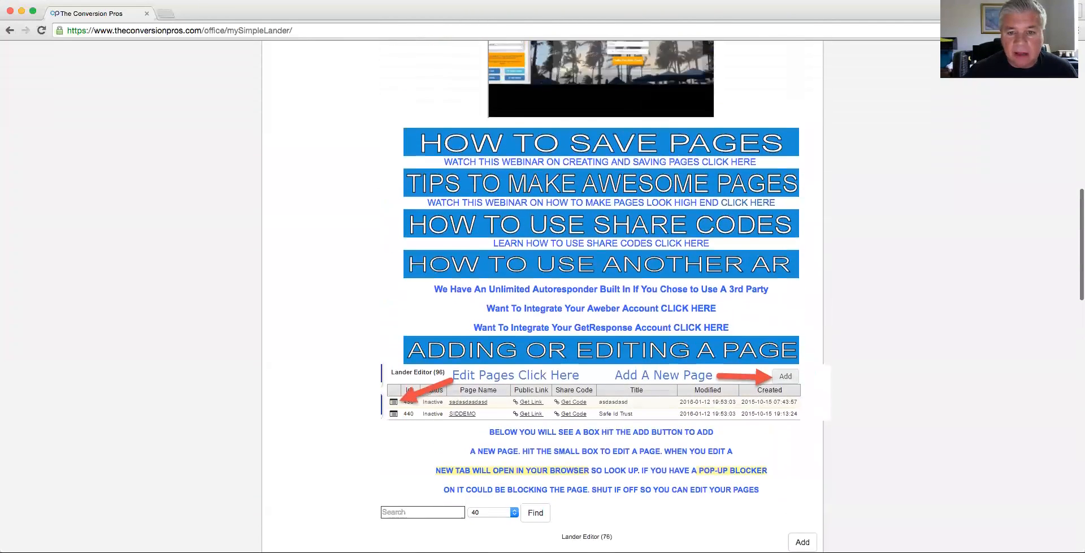
scroll(down, 3)
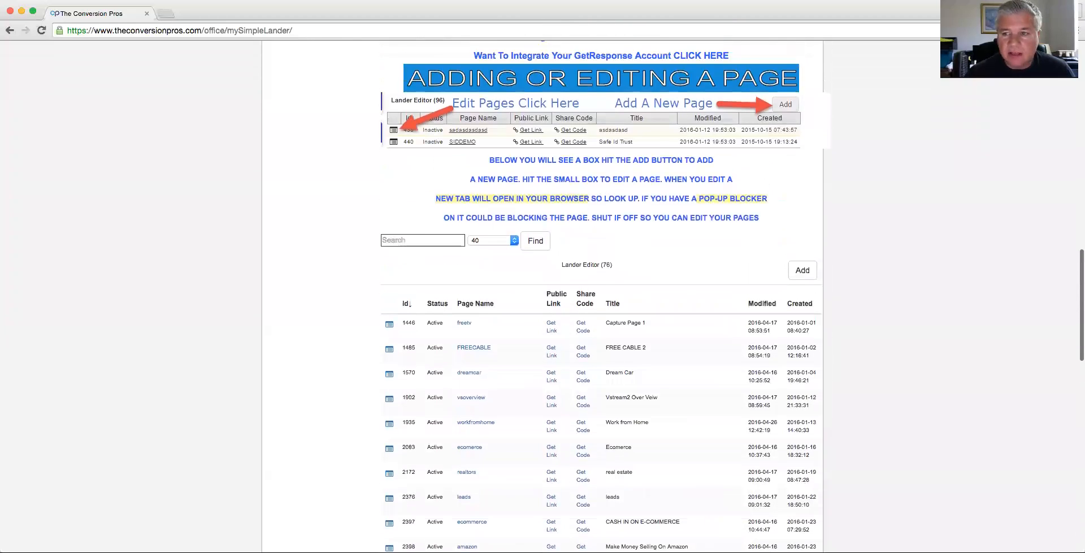
scroll(up, 3)
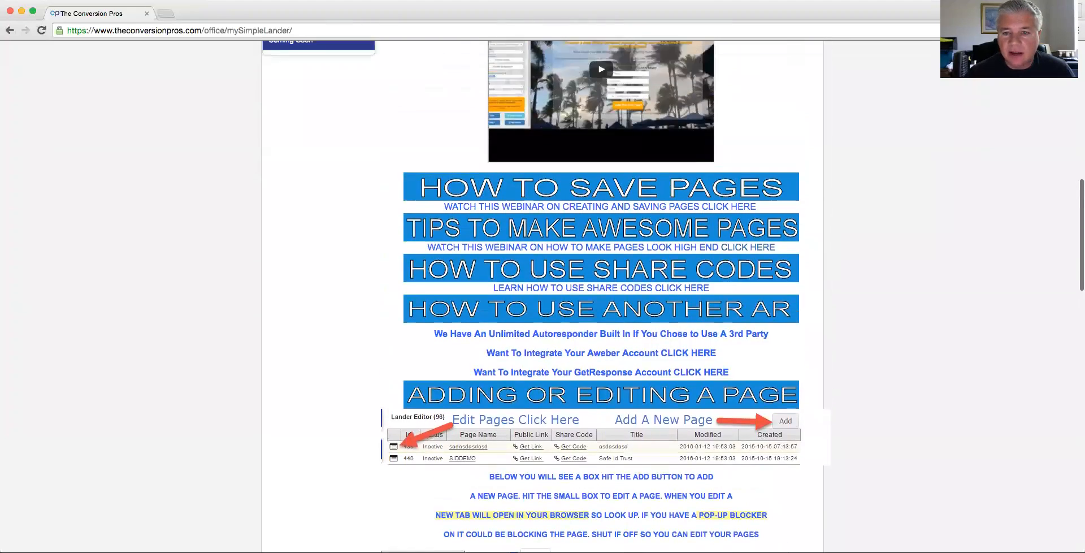
scroll(up, 3)
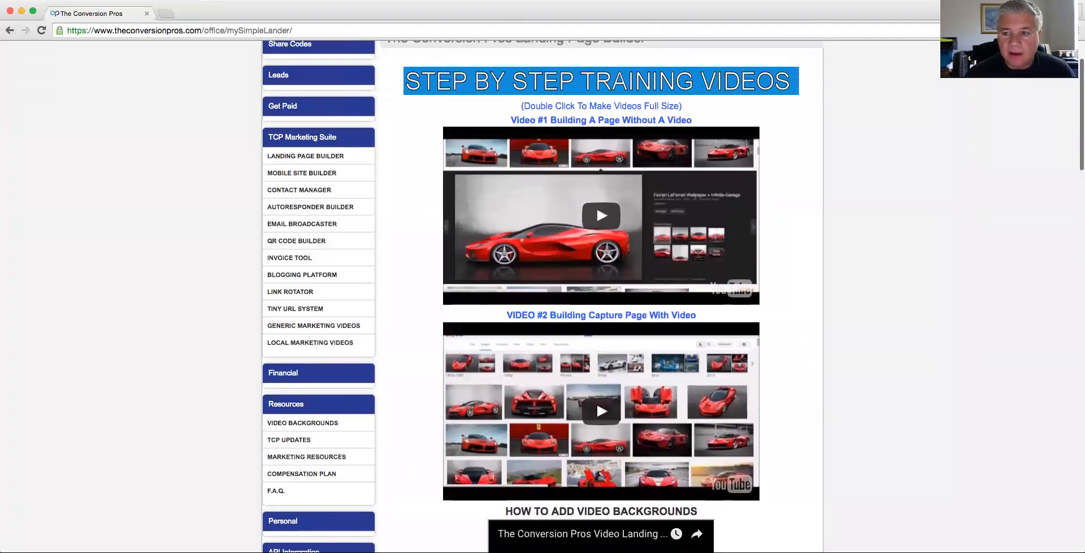
scroll(up, 3)
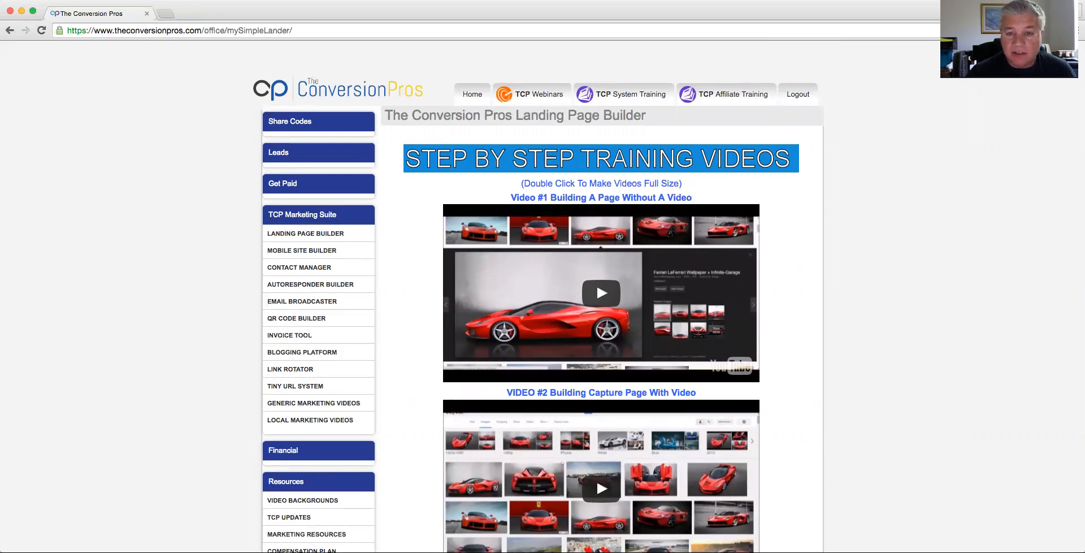
mouse_move(279, 226)
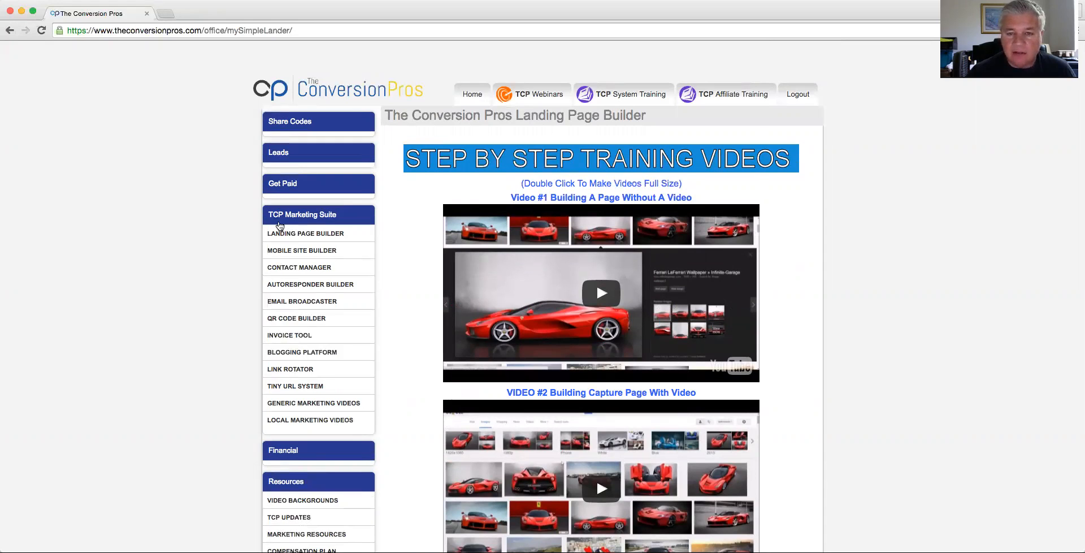
mouse_move(569, 88)
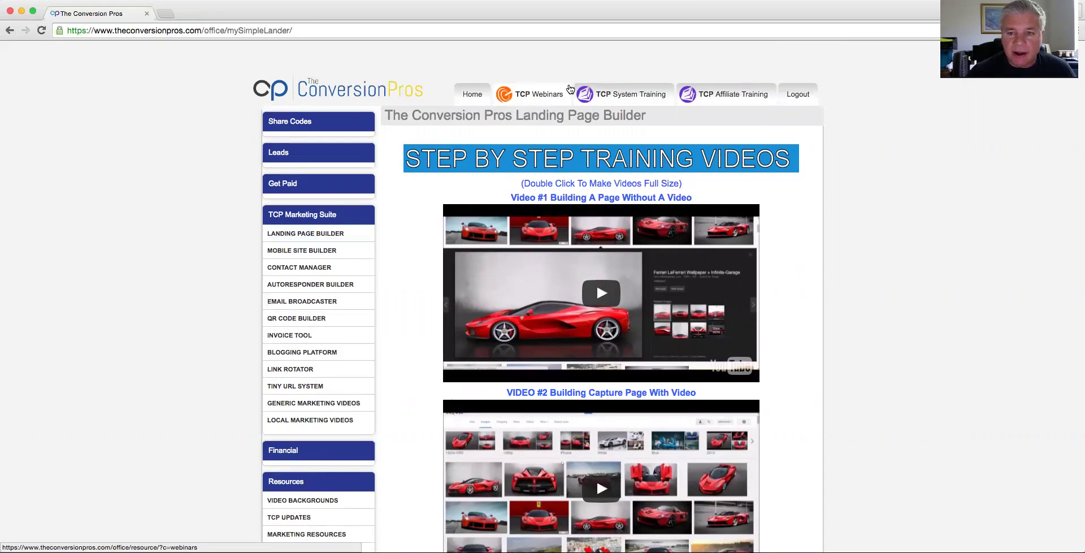
mouse_move(688, 18)
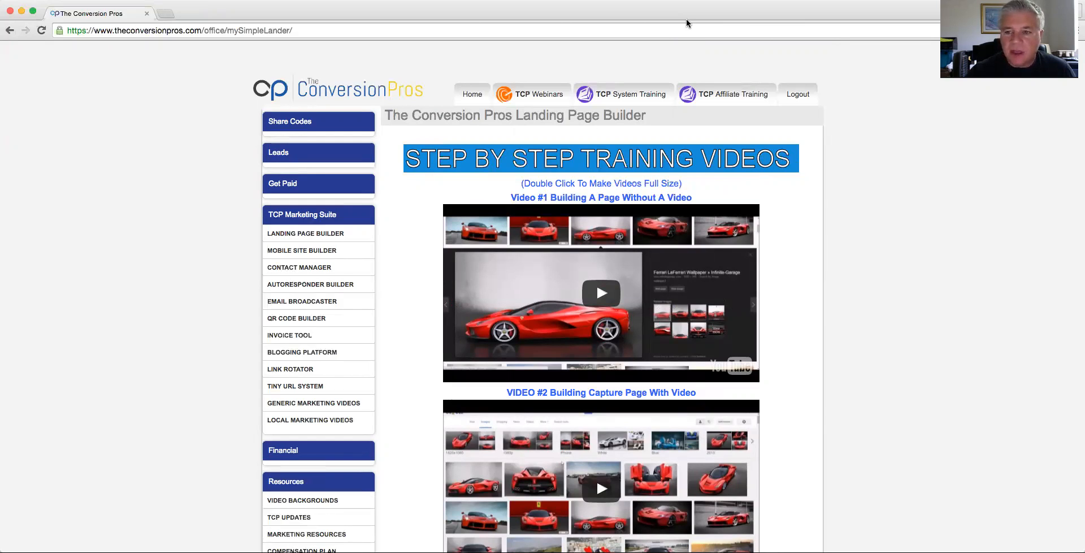
mouse_move(708, 76)
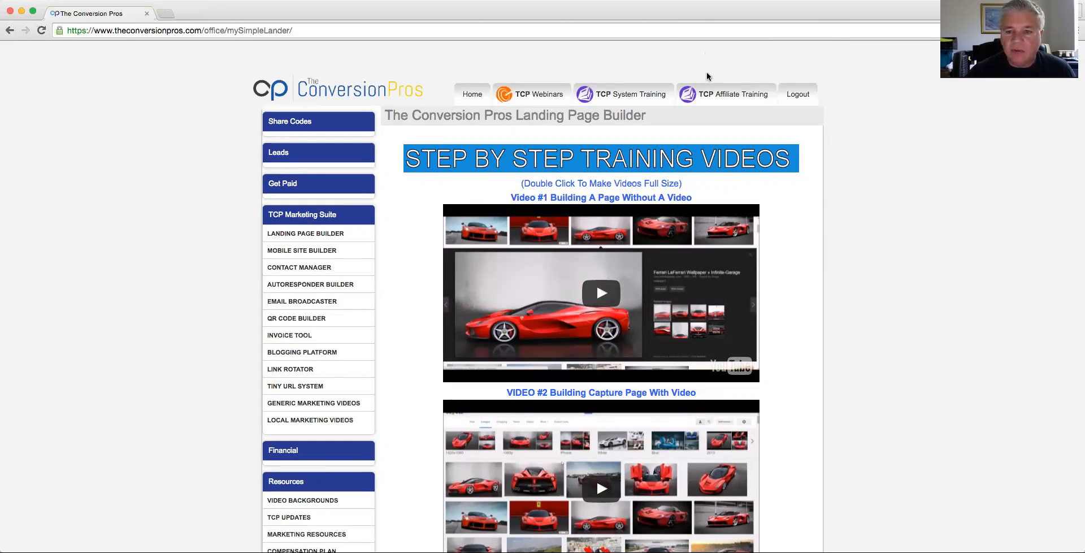